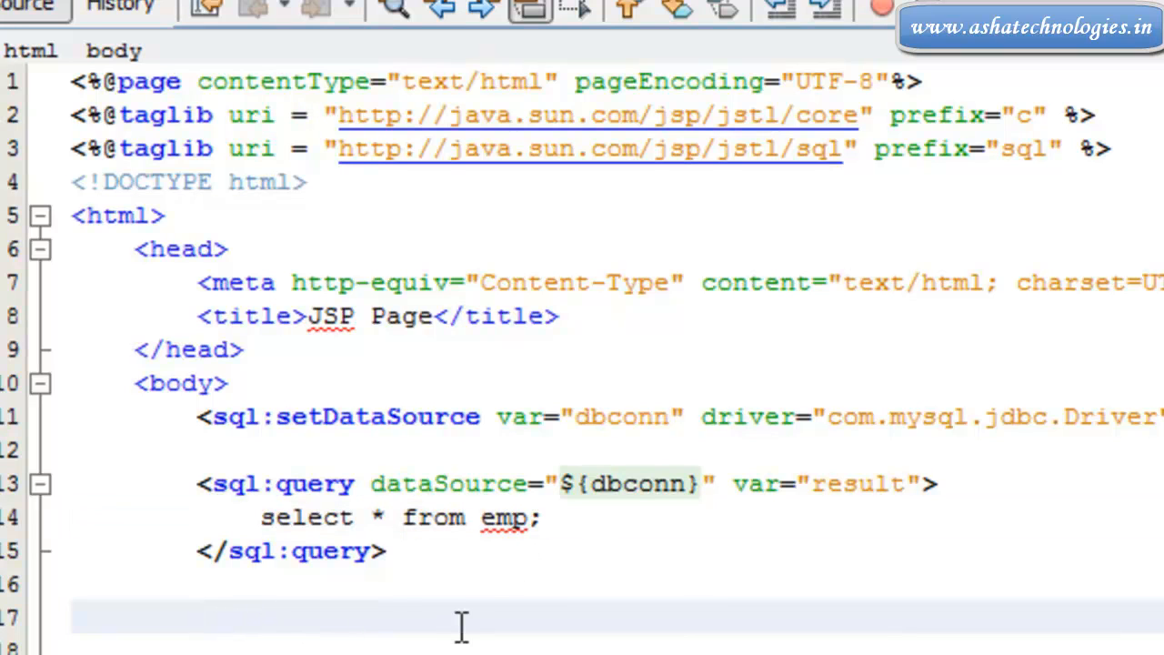
- Start an HTML table after </sql:query> with border="1px" and widht="75%"
left_click(198, 615)
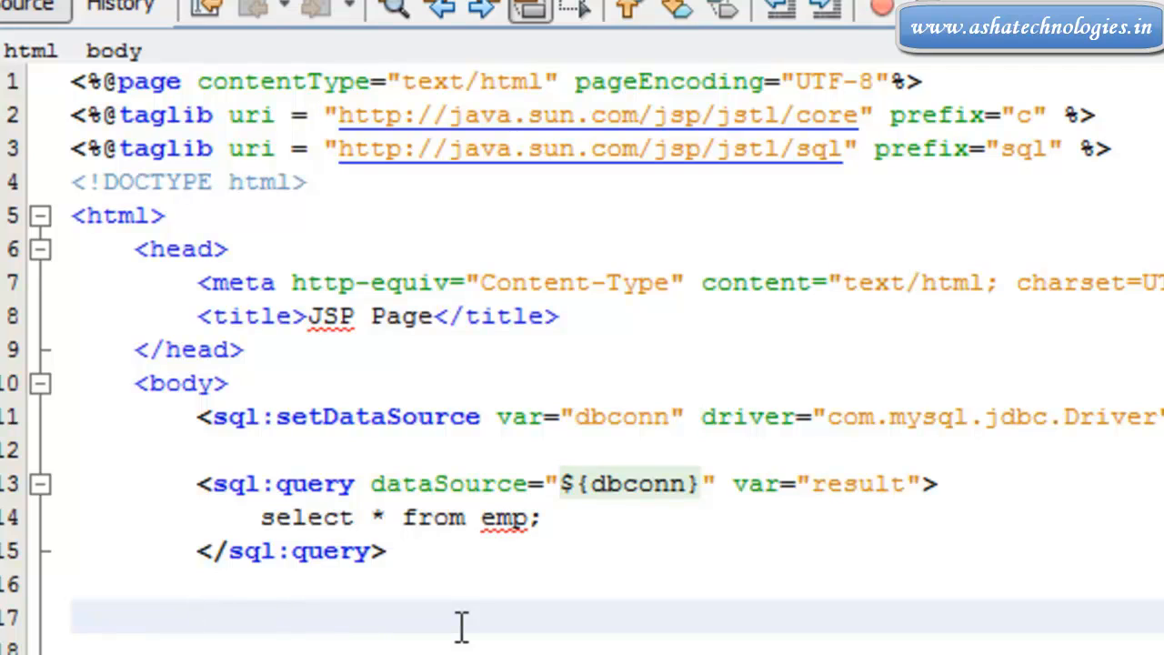
type("<table>")
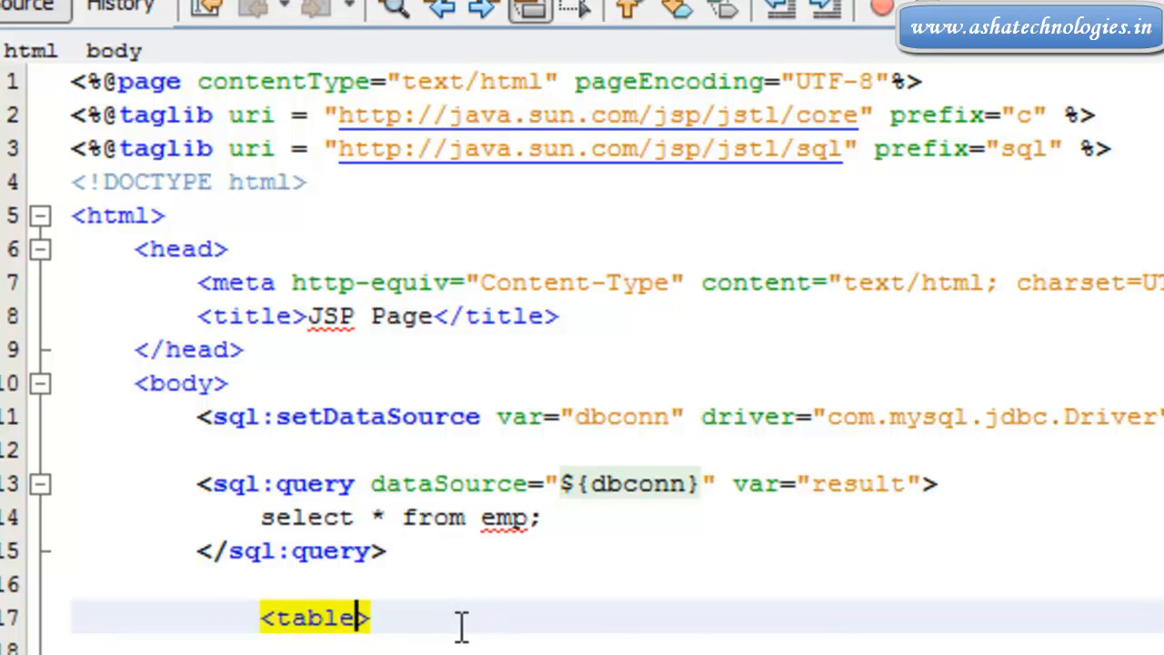
type("border =\"")
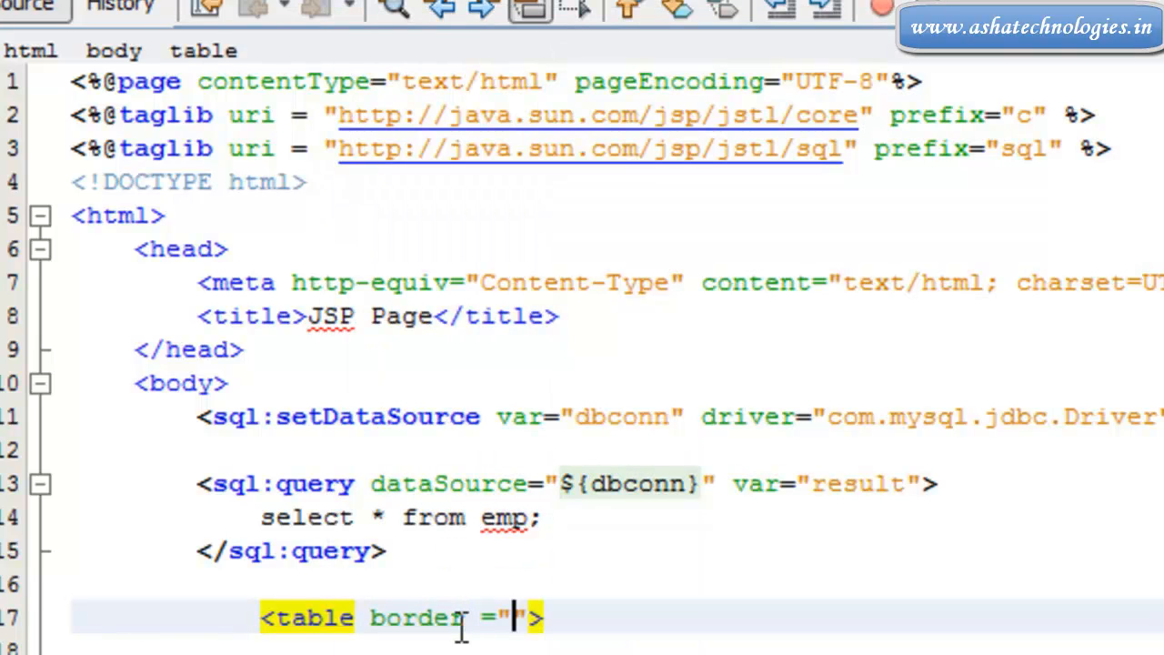
type("1px")
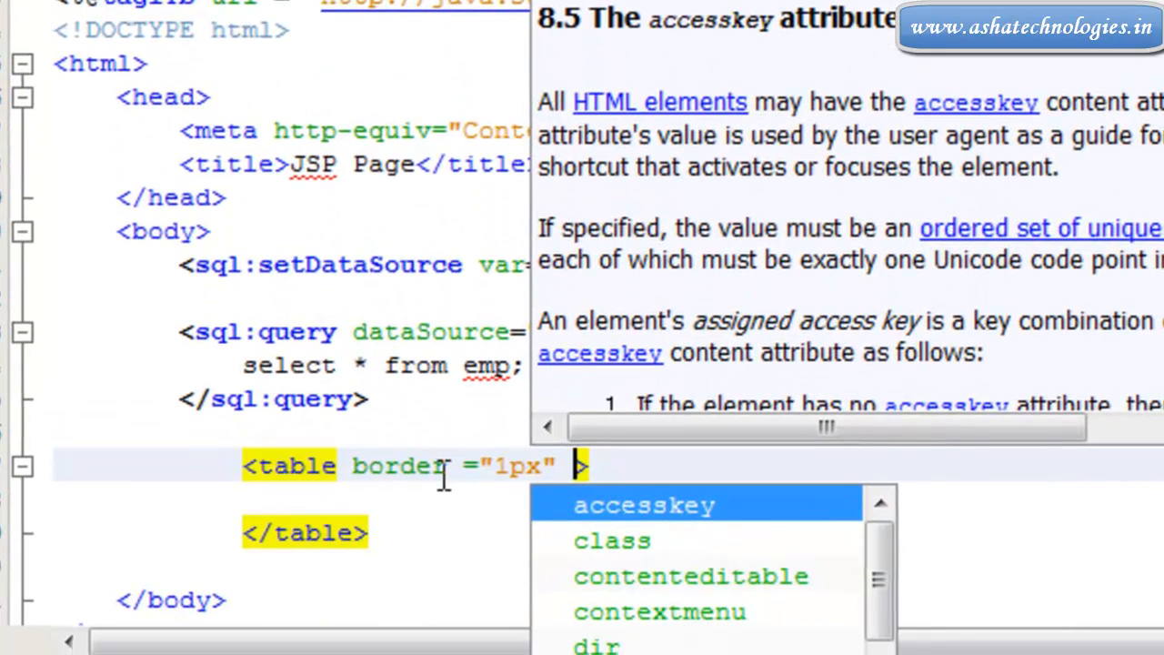
type("widht =\"\"")
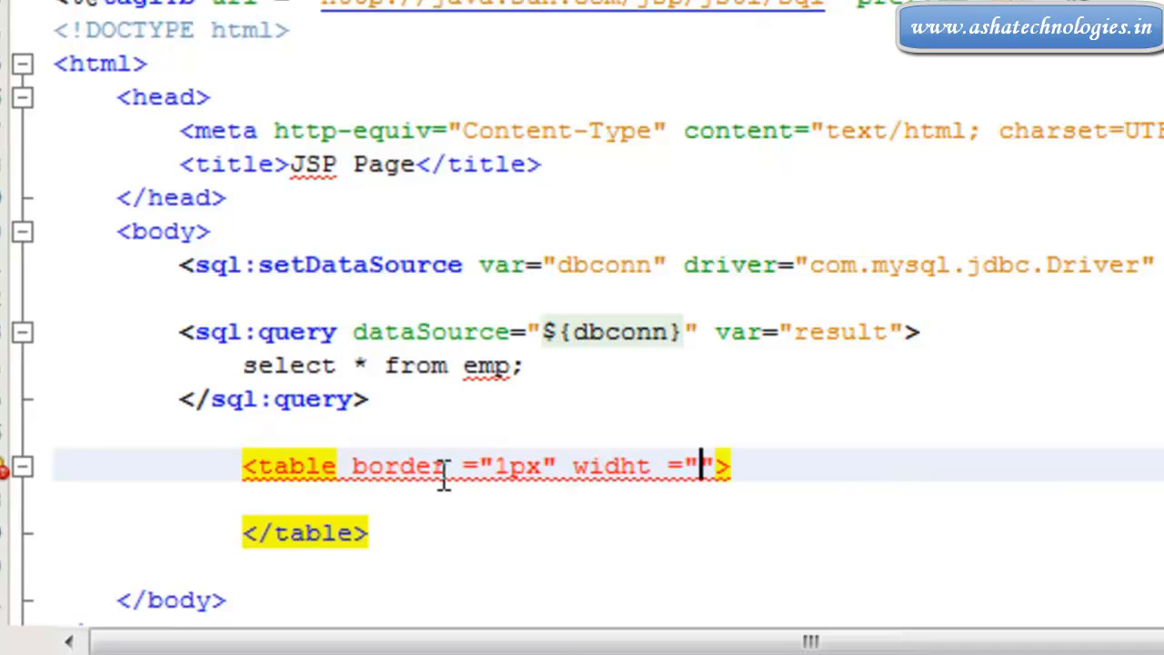
type("75%")
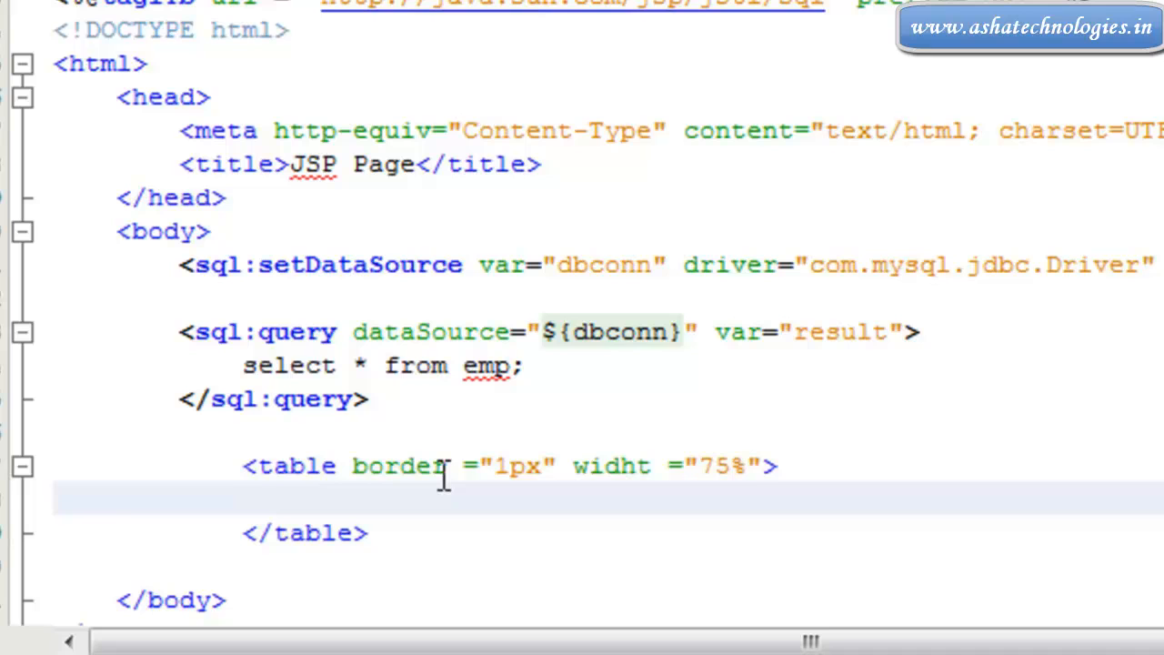
- Add a <tr> row holding four empty <th></th> header cells
type("<tr>")
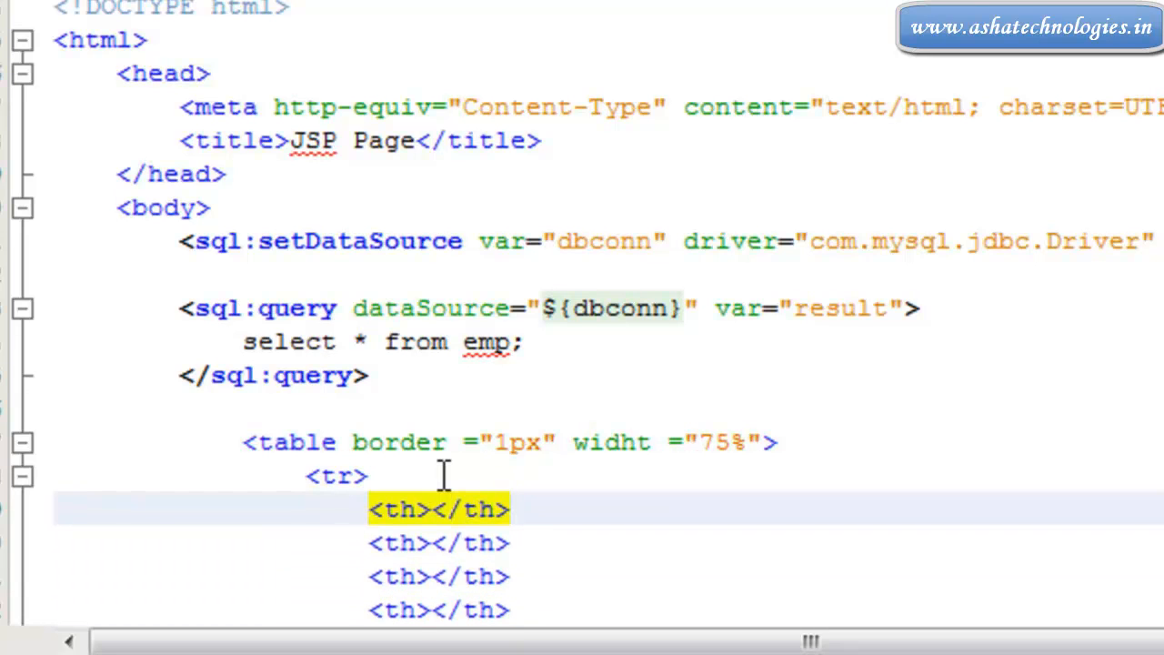
- Fill the header cells with Emp ID, Emp Name, Designation and Salary and close the row
type("Emp ID")
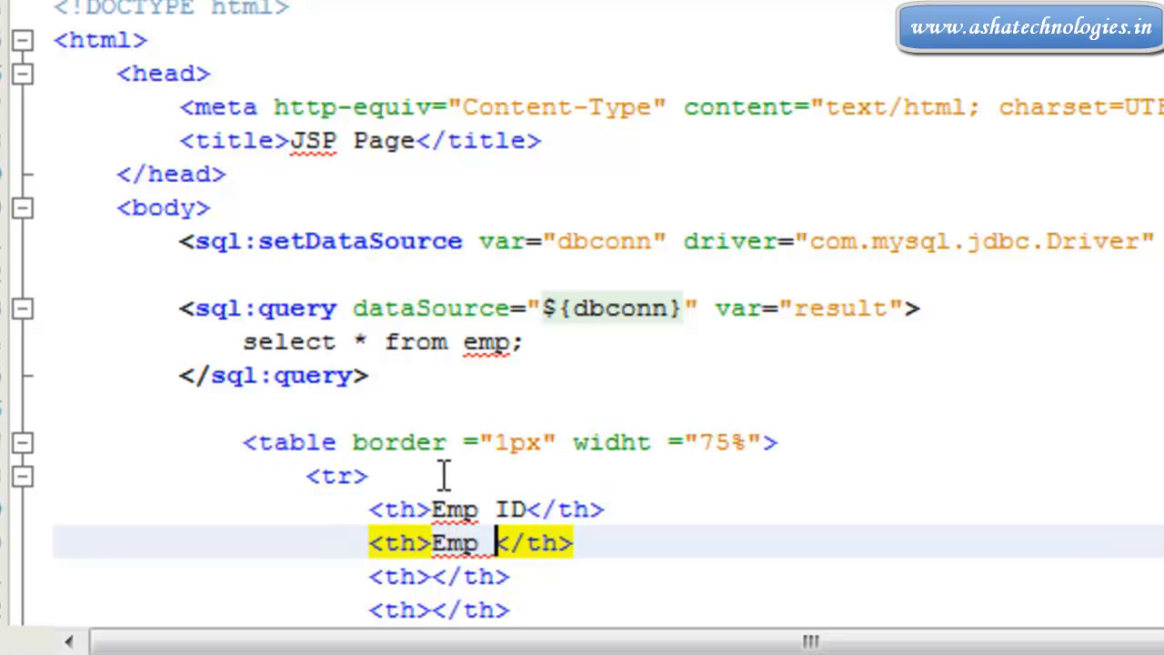
type("Name")
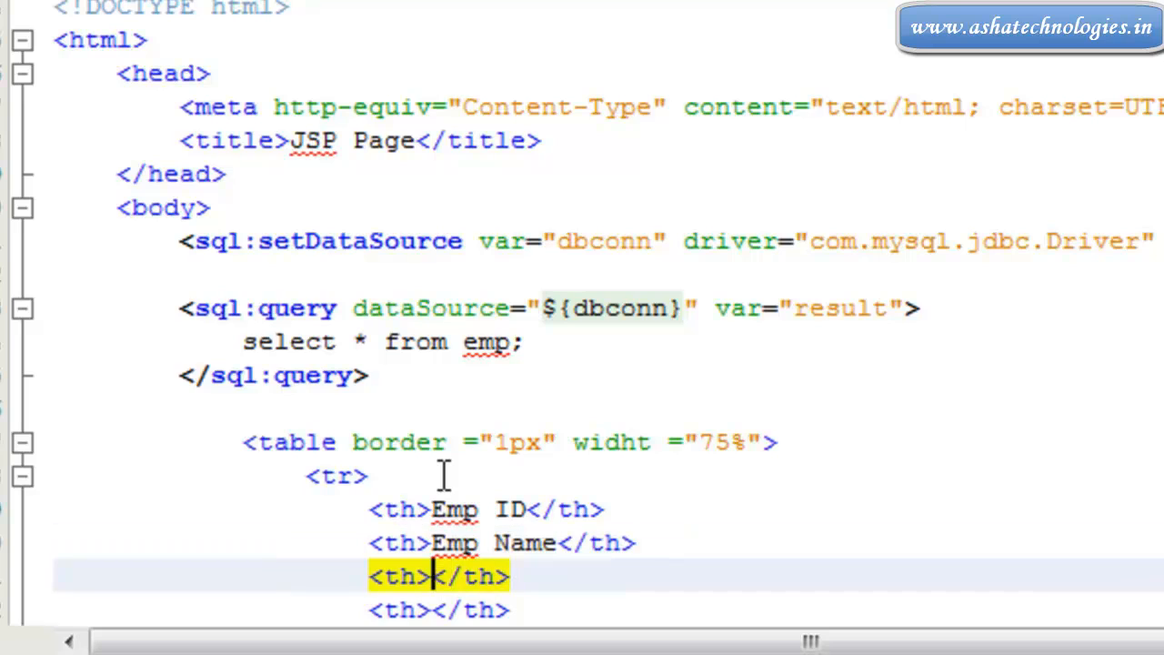
type("Designation")
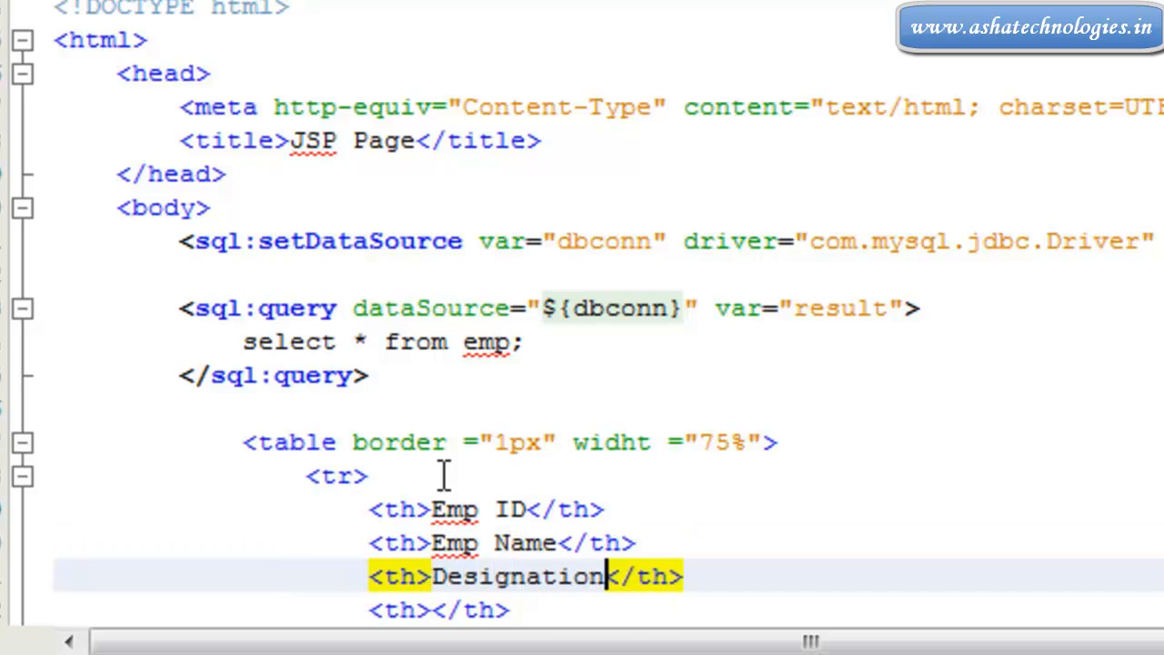
key("Down")
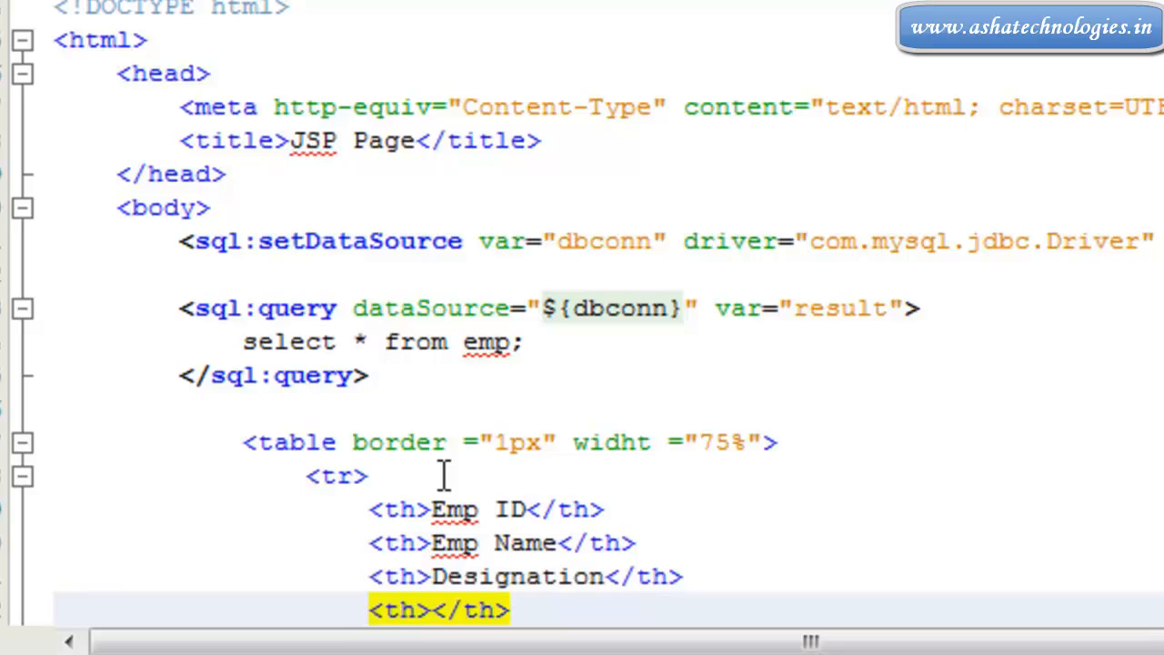
type("Salary")
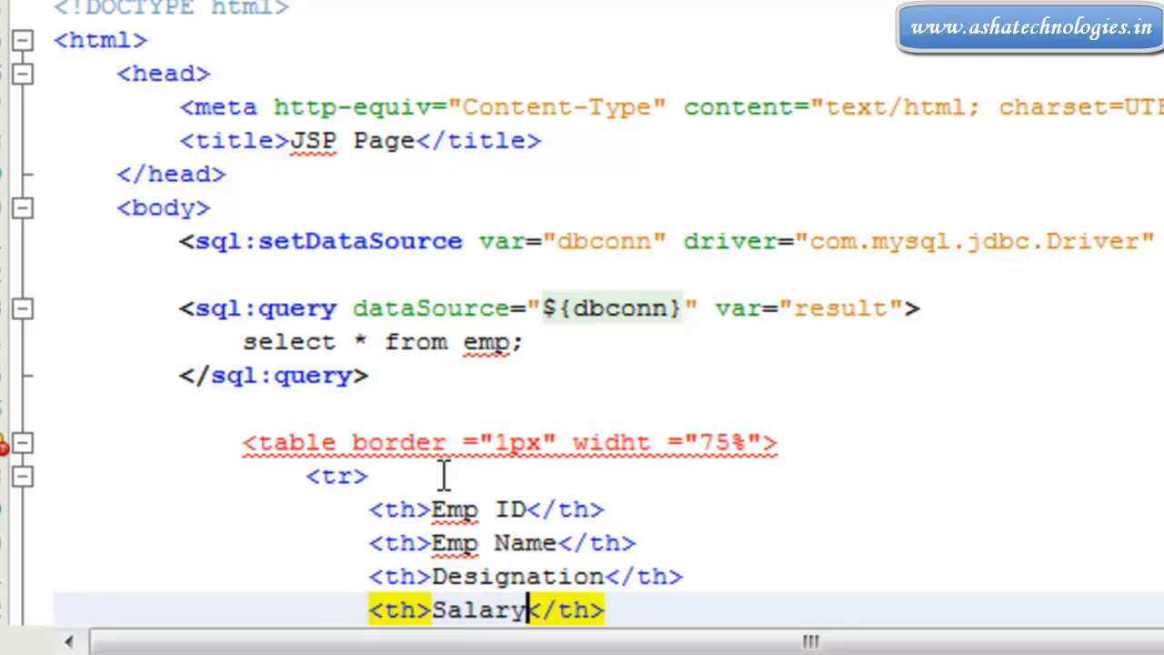
scroll("down", 3)
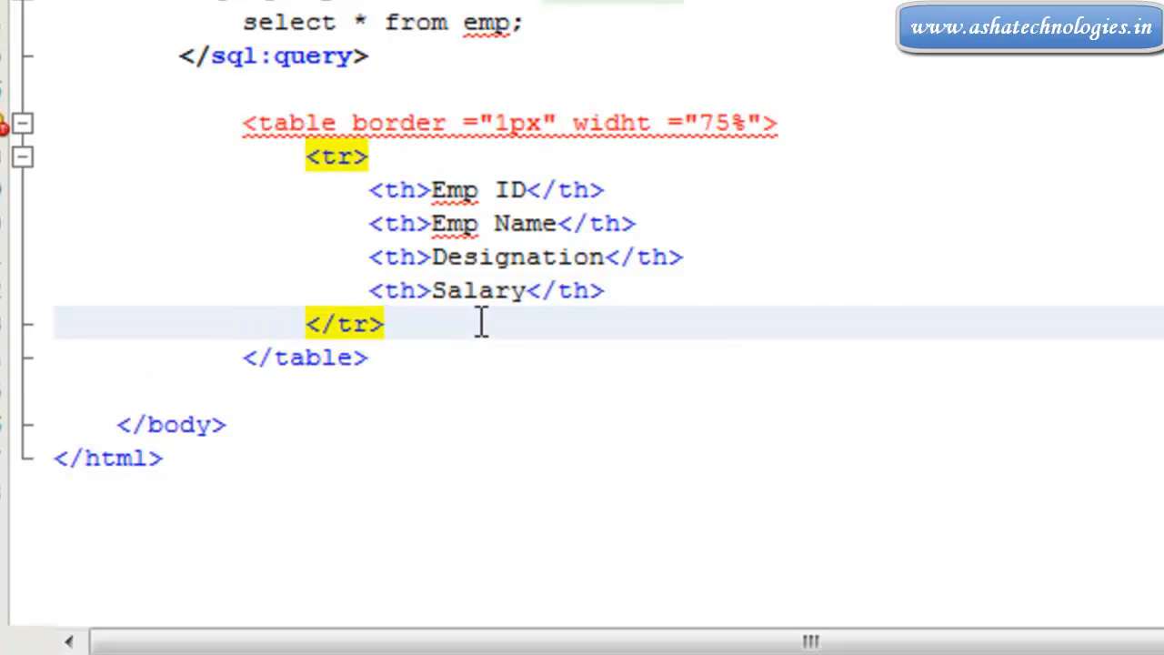
- Write a second <tr> with four empty <td></td> cells, closed with </tr>
type("<")
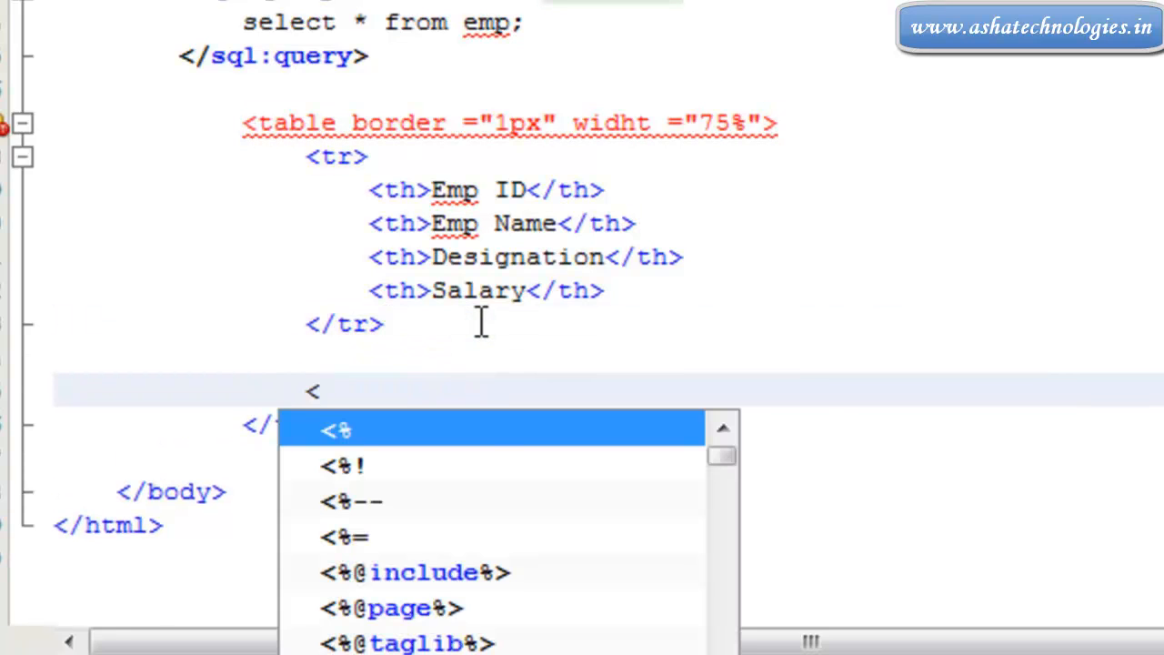
type("tr>")
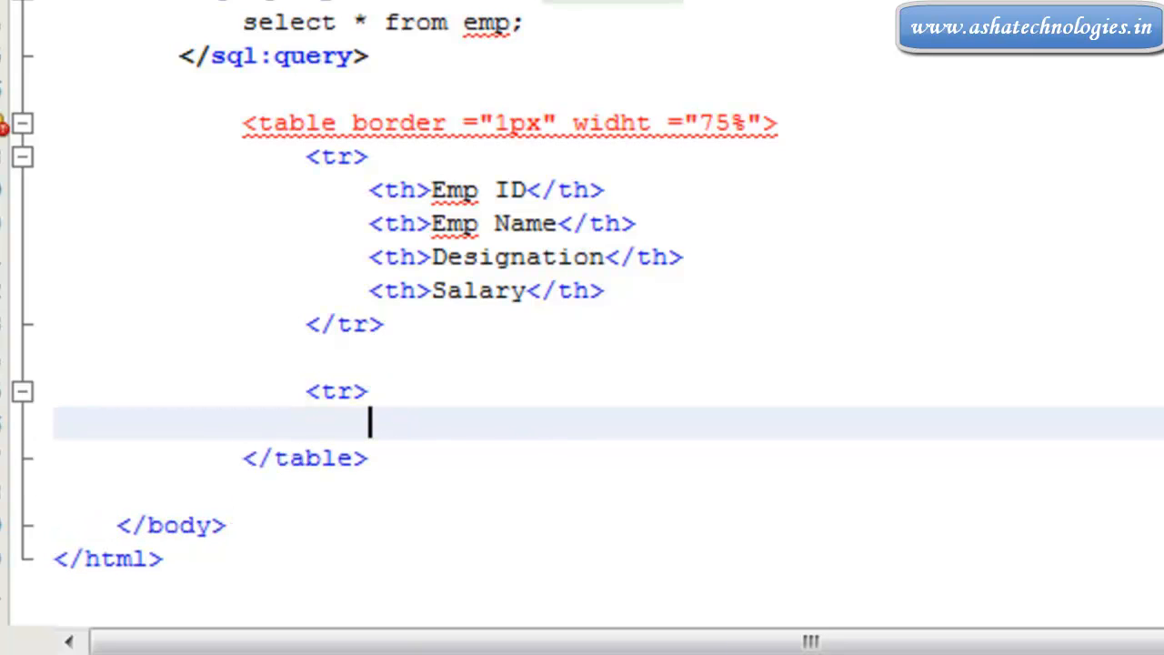
type("<")
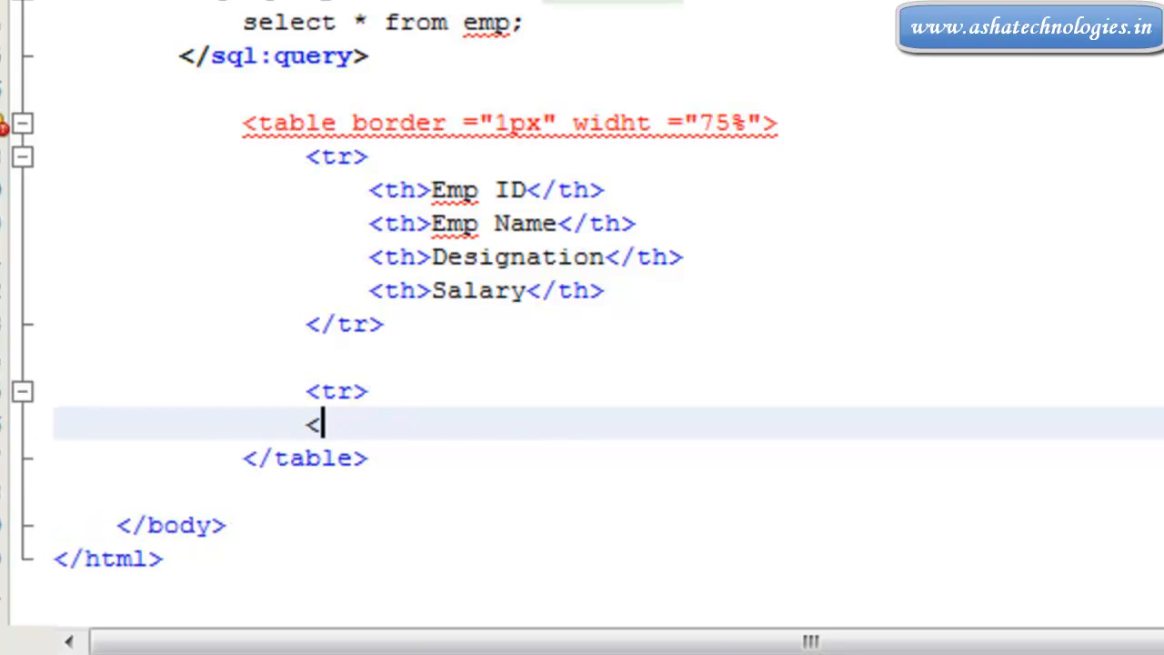
type("/tr>")
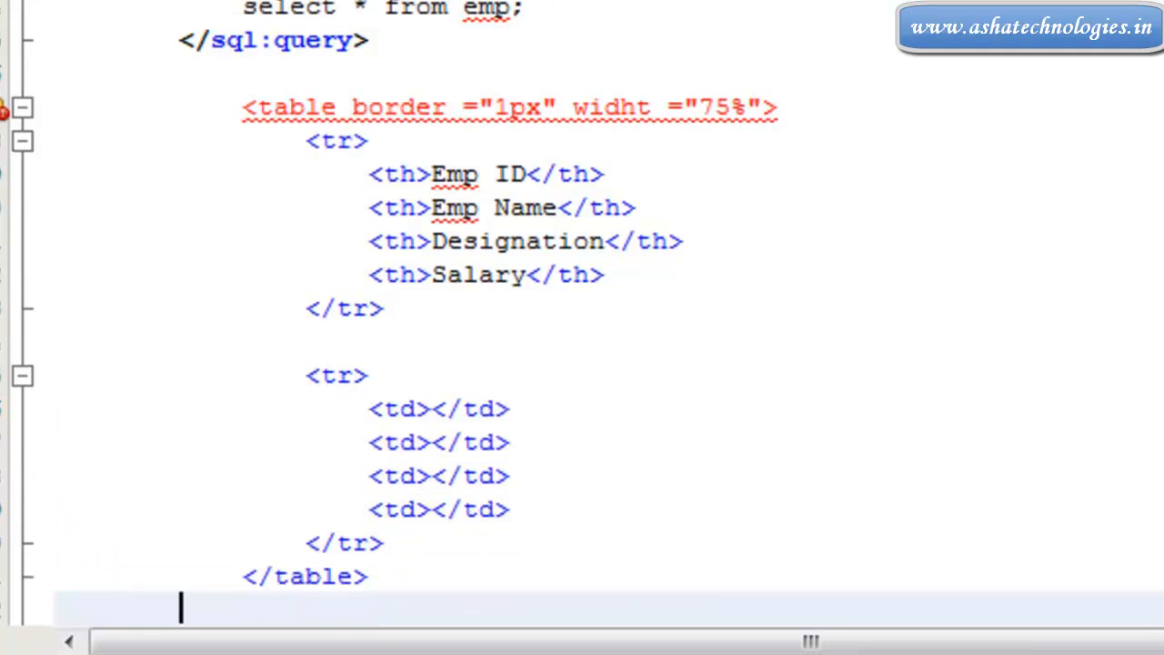
scroll("down", 3)
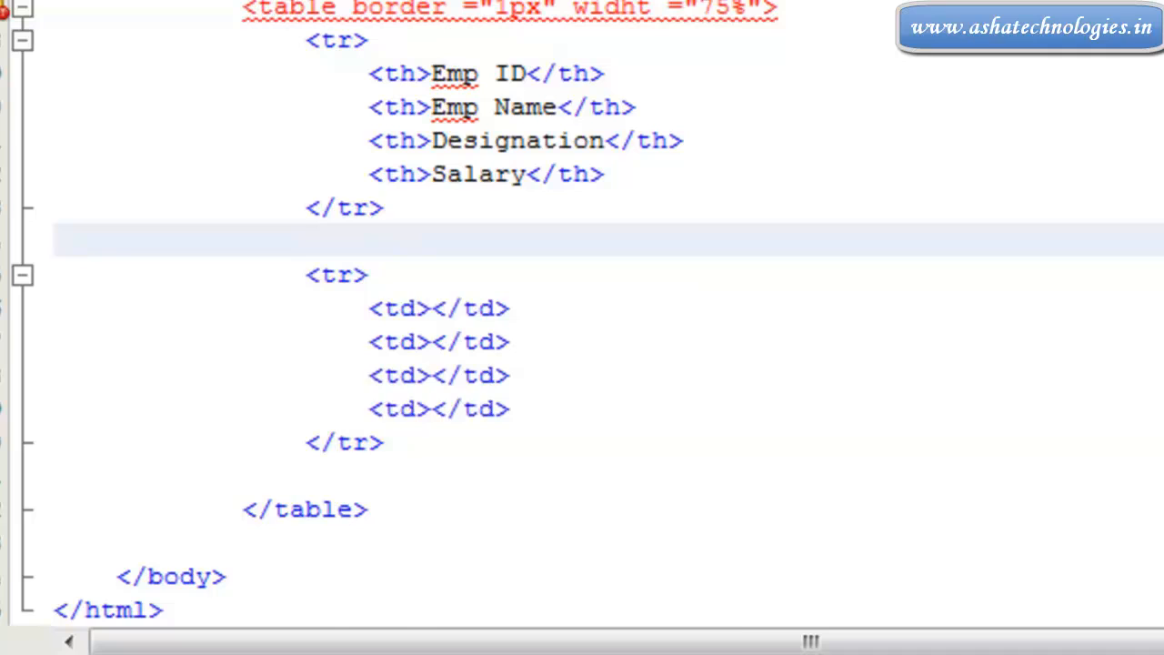
- Write <c:forEach var="col" items="${result}"> around the data row with its closing </c:forEach>
type("<")
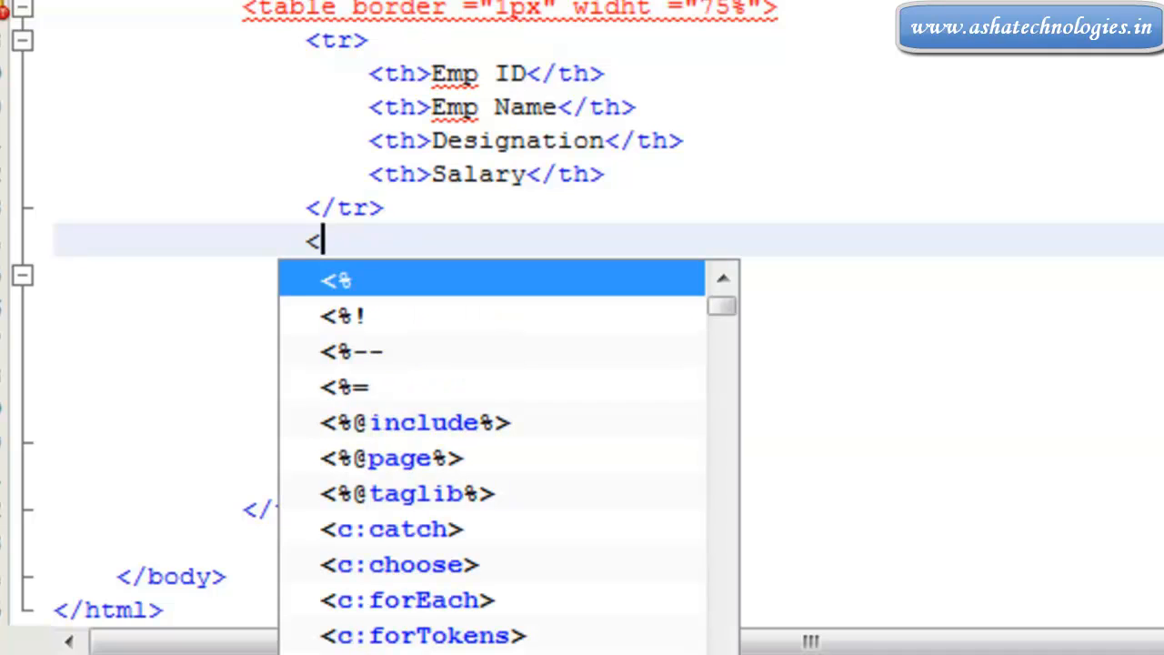
type("f")
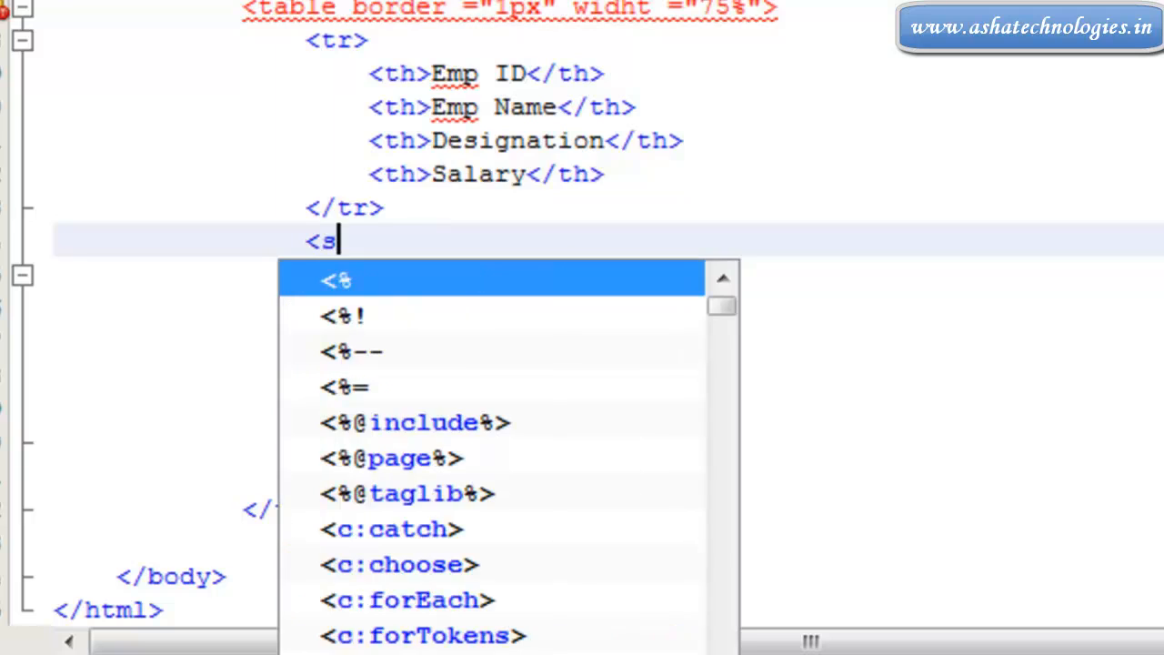
type("ql")
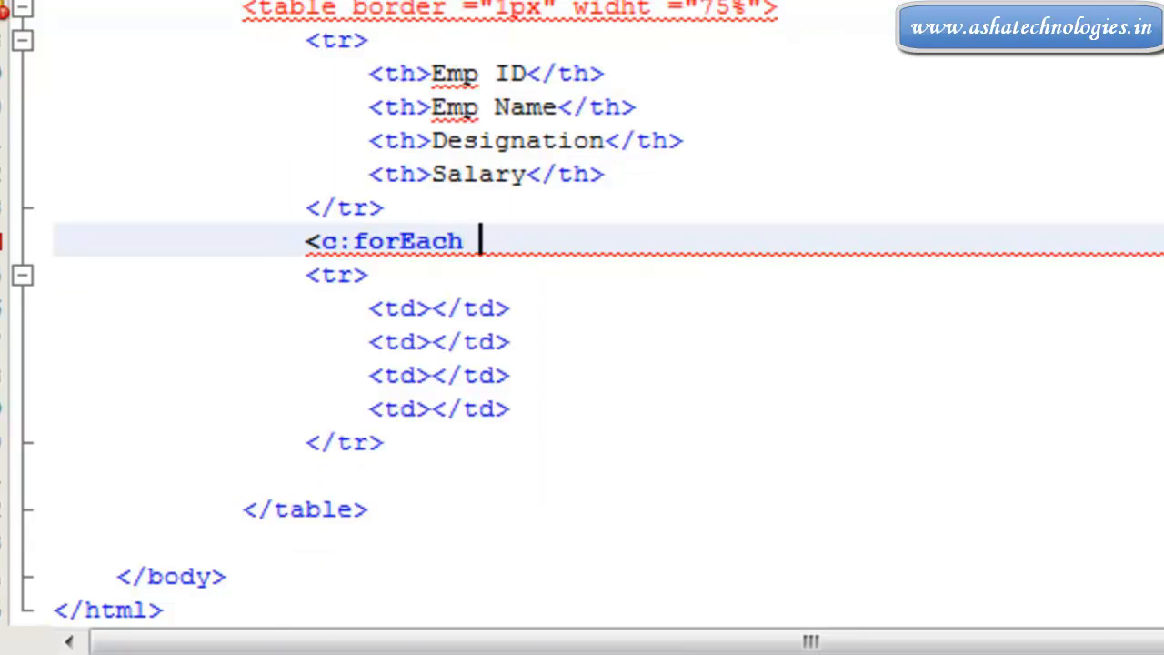
type("var=\"\"")
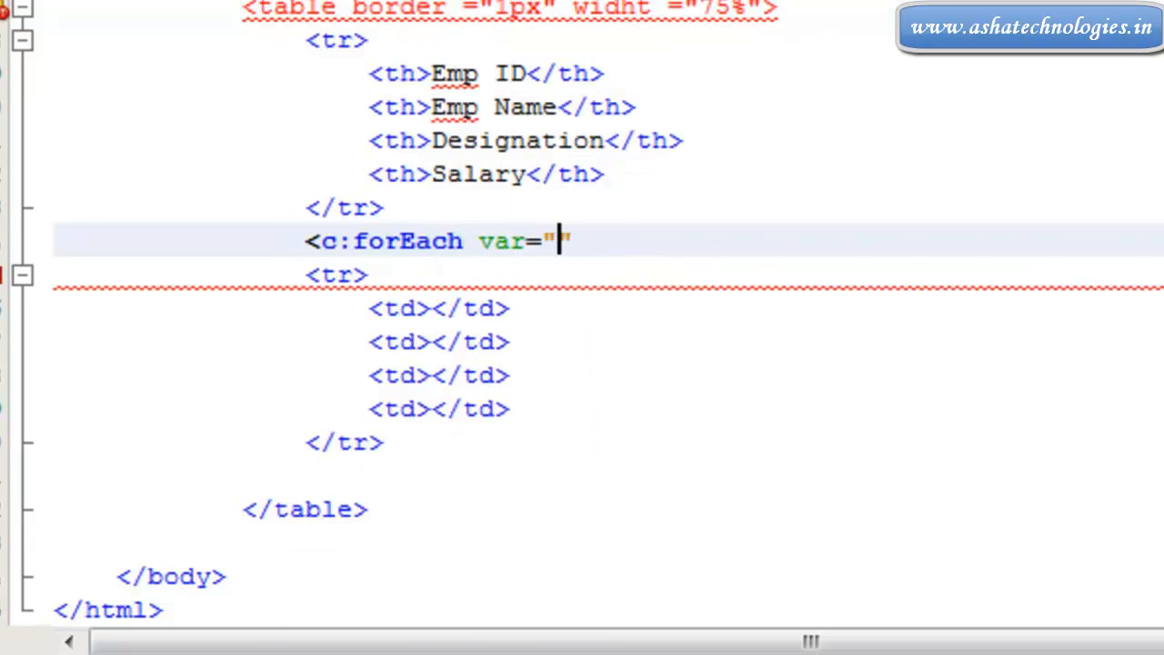
type("col")
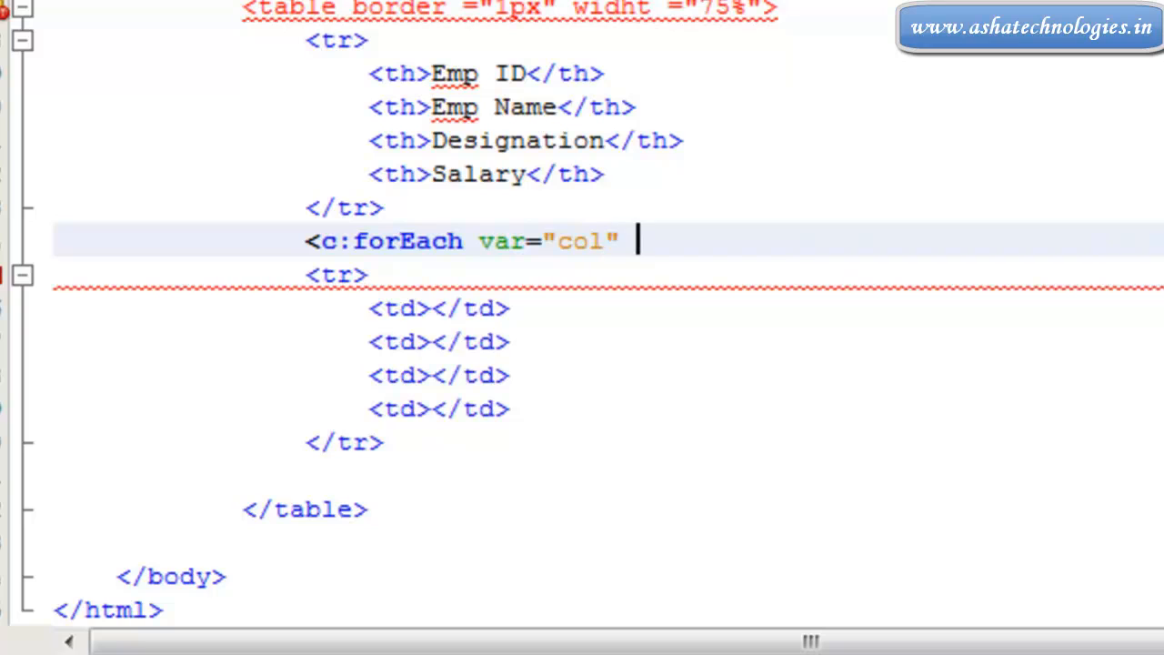
type("items=\"")
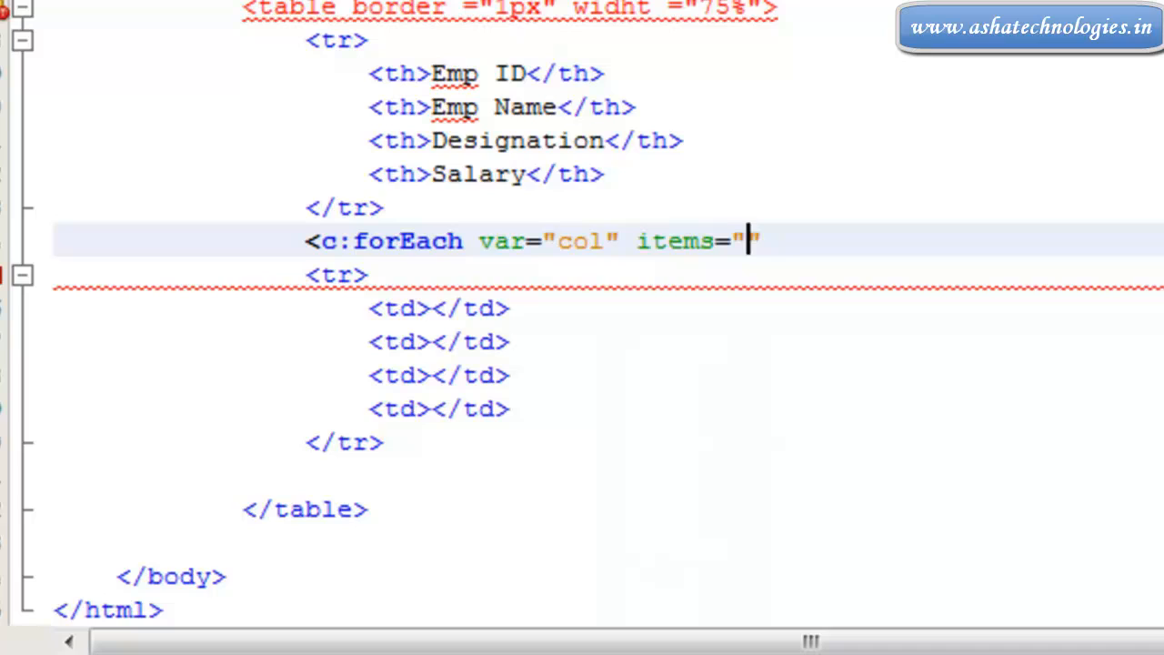
type("{}")
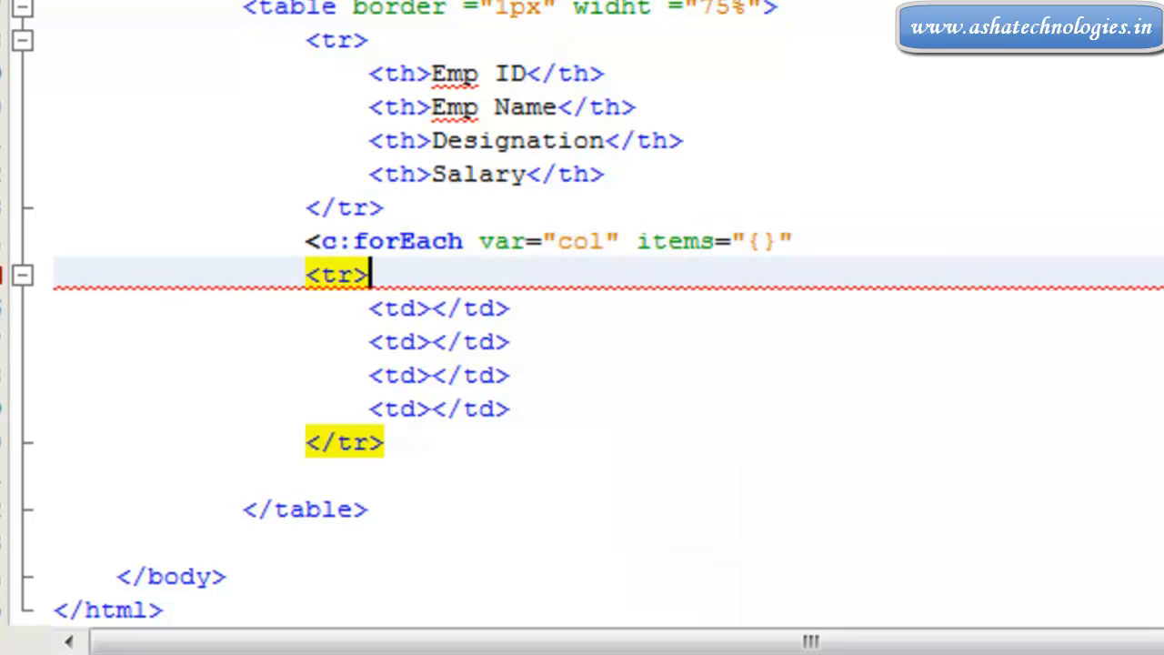
type("$")
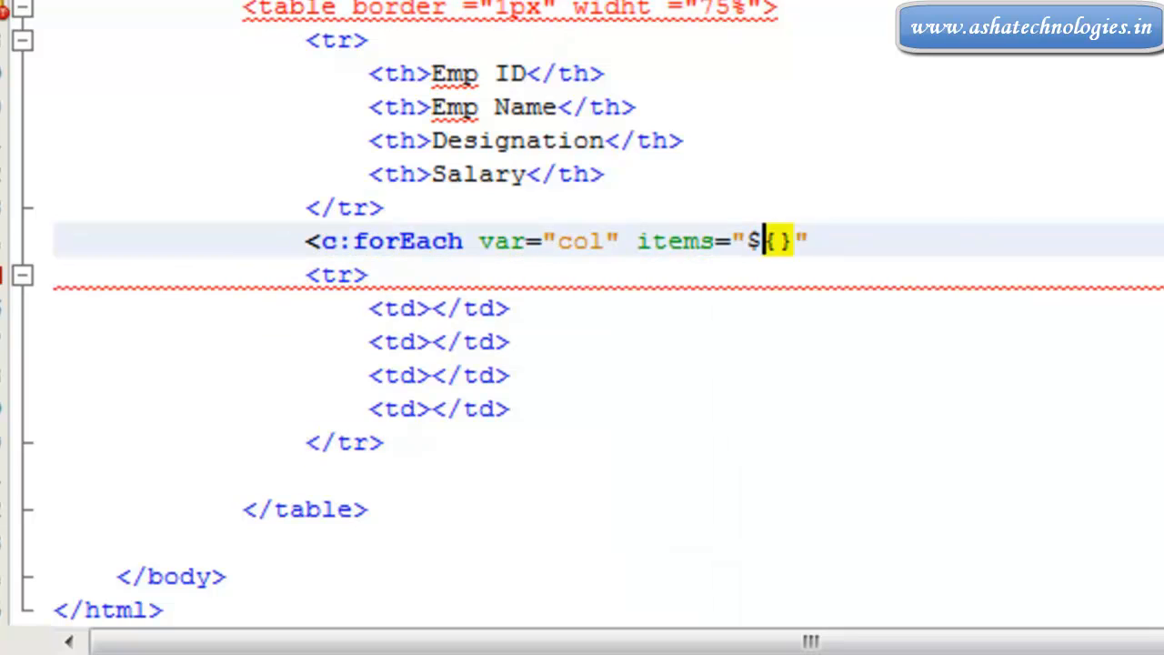
type("result")
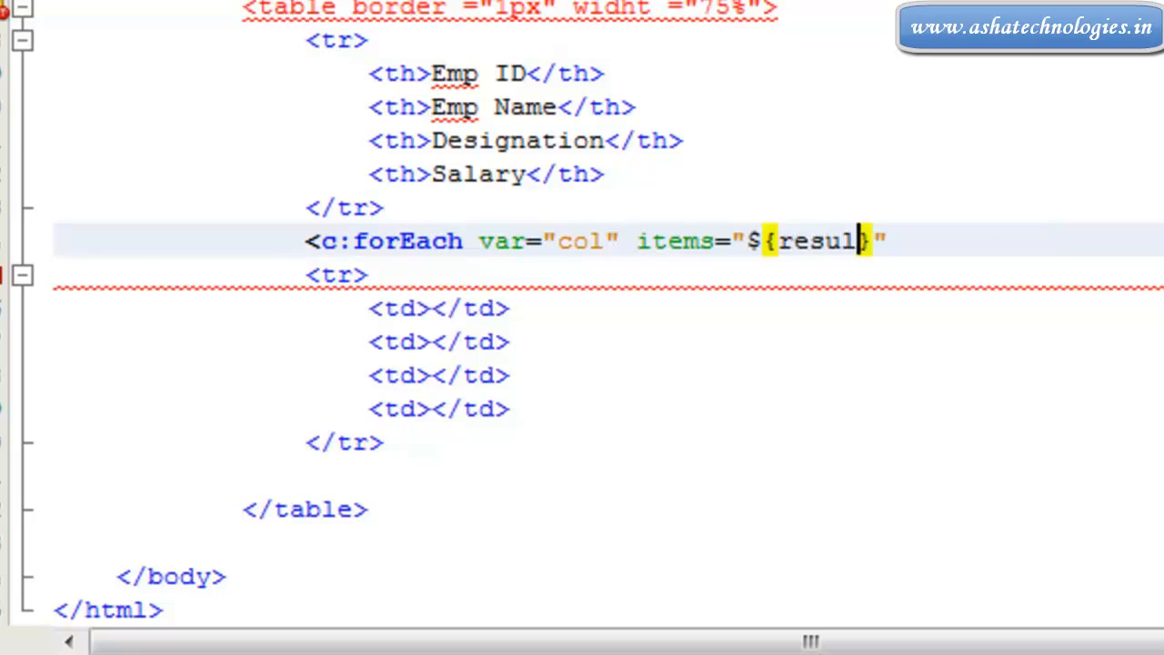
scroll("down", 3)
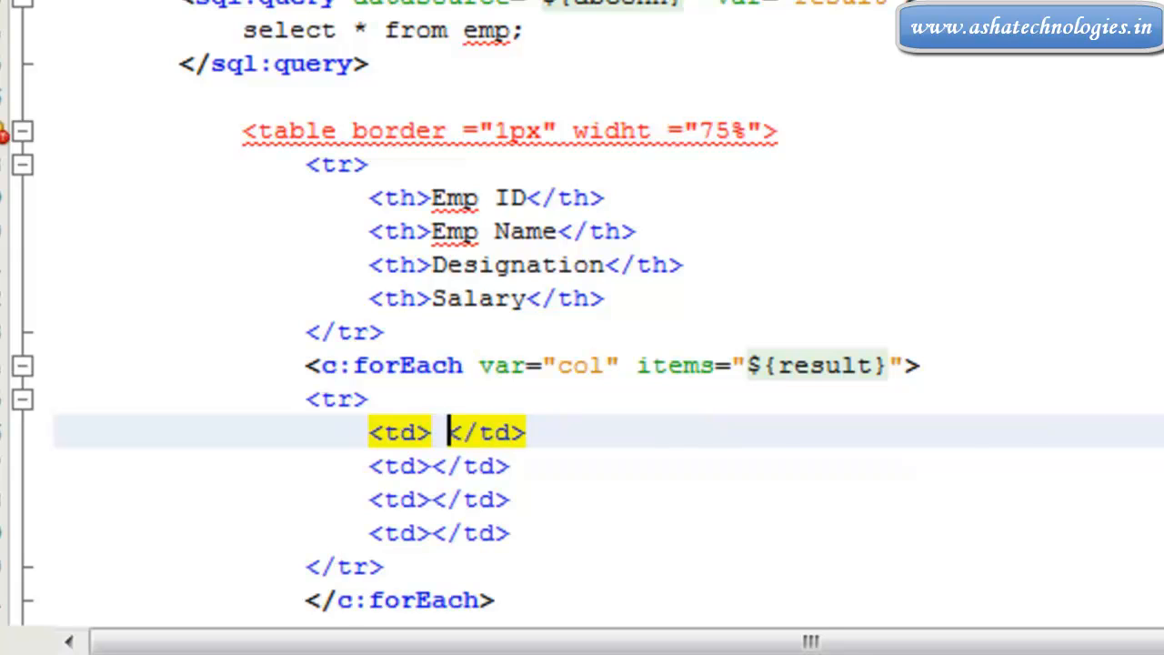
- Write <c:out value="${col.id}"></c:out> in the first data cell
type("c")
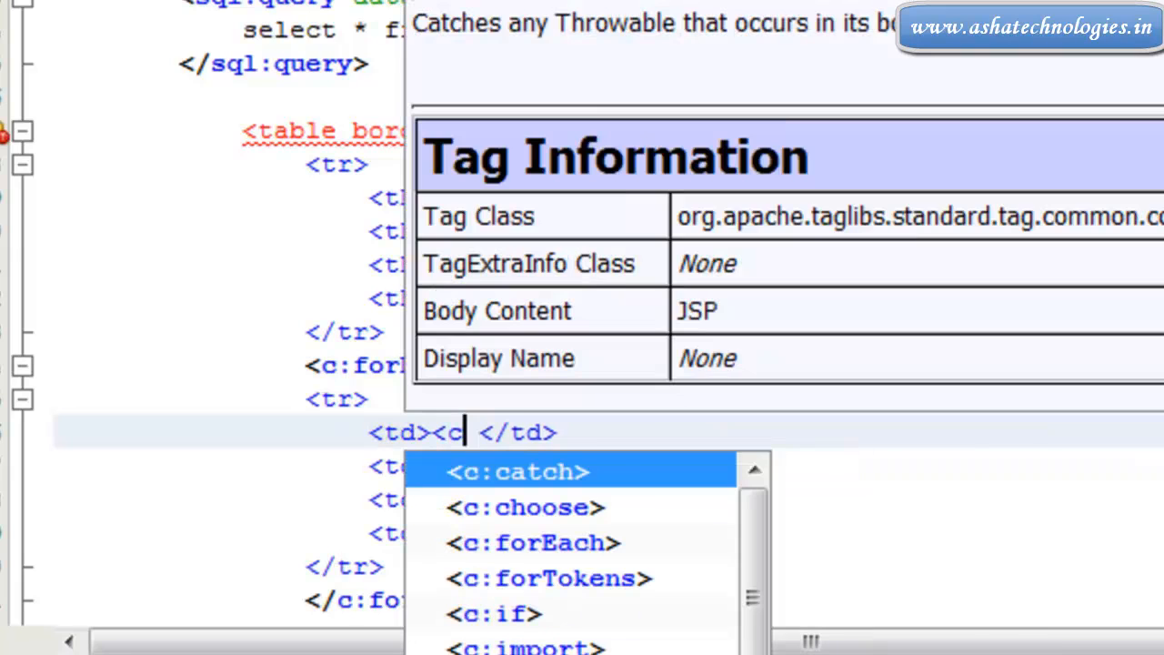
type(":out value=\"{")
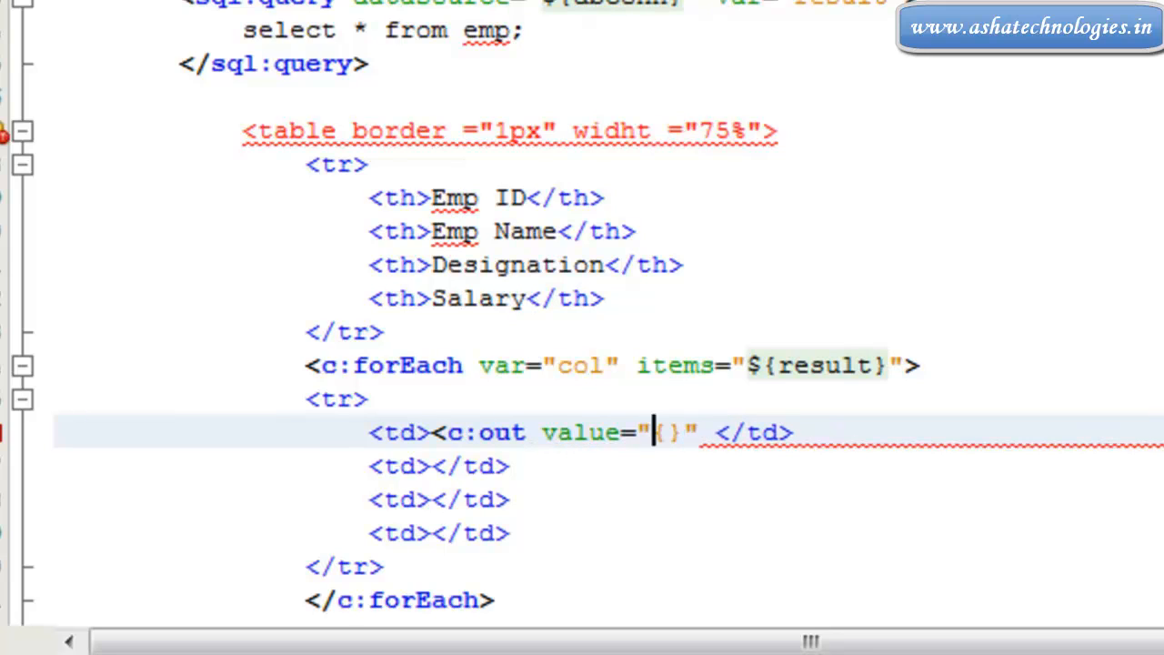
type("$")
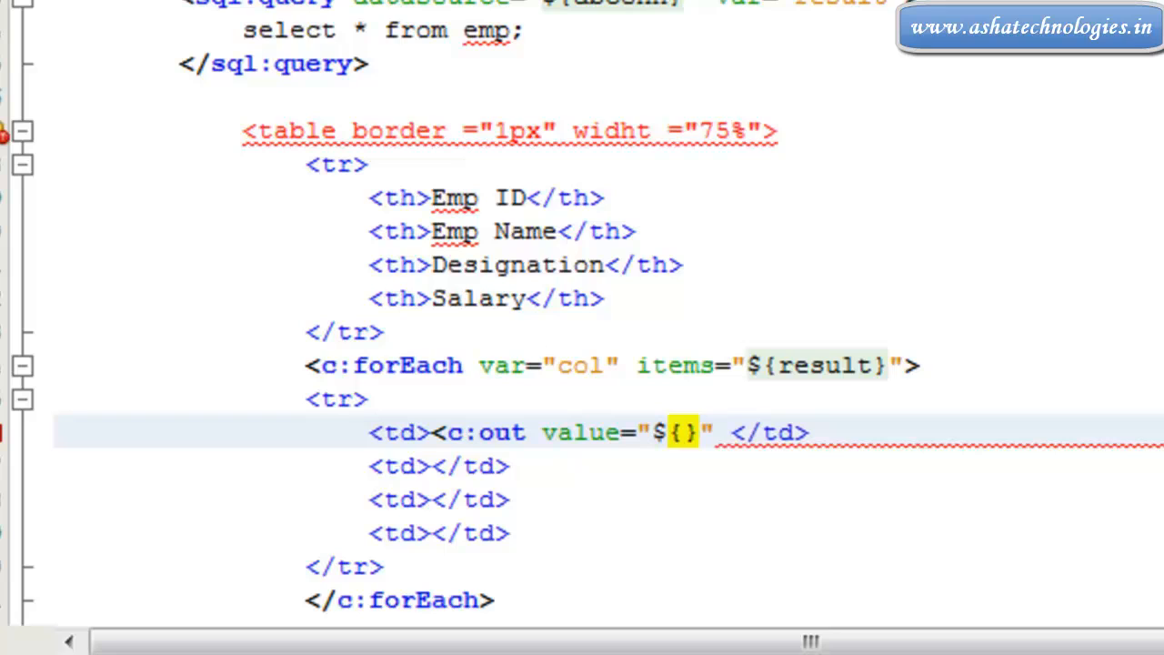
type("col")
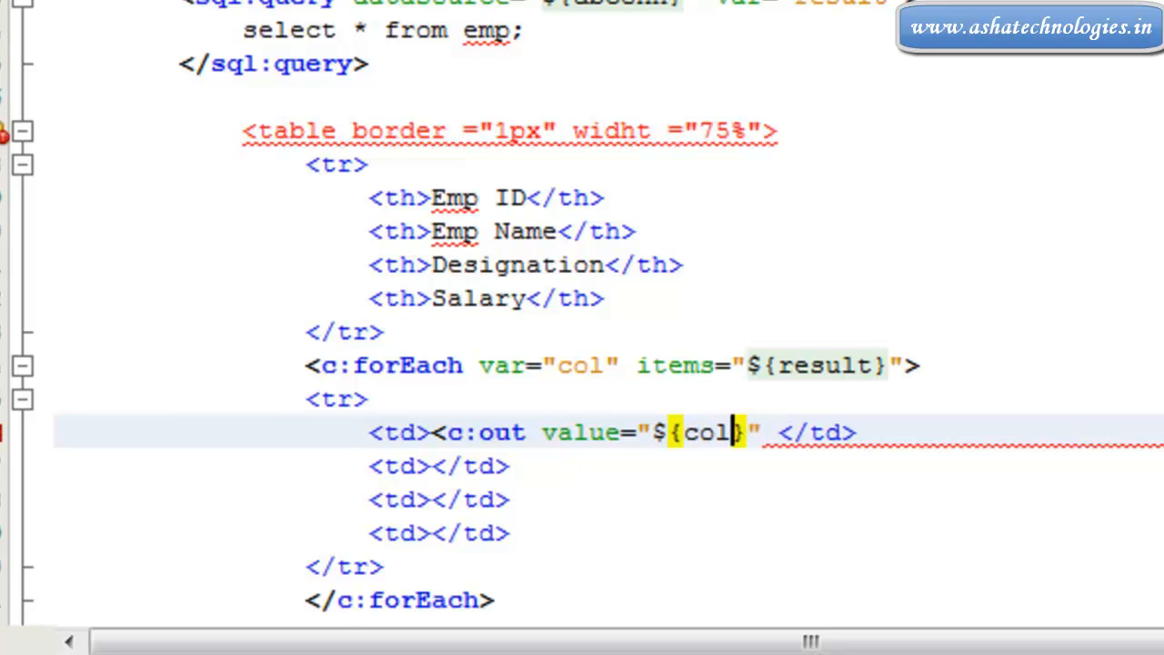
type(".")
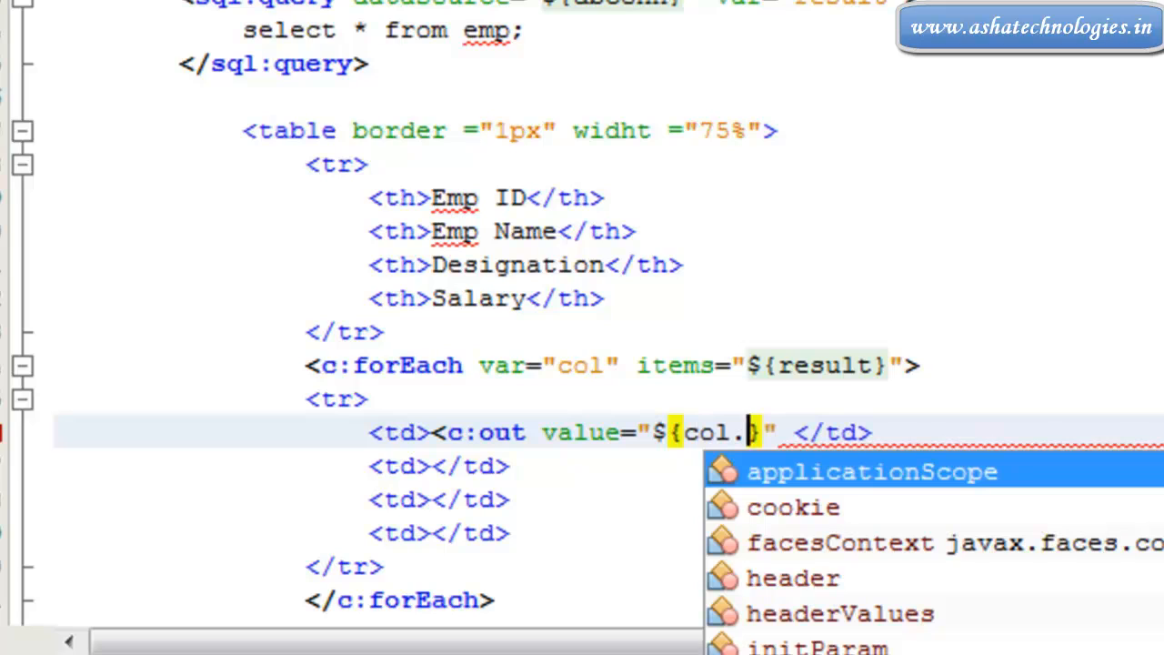
type("id")
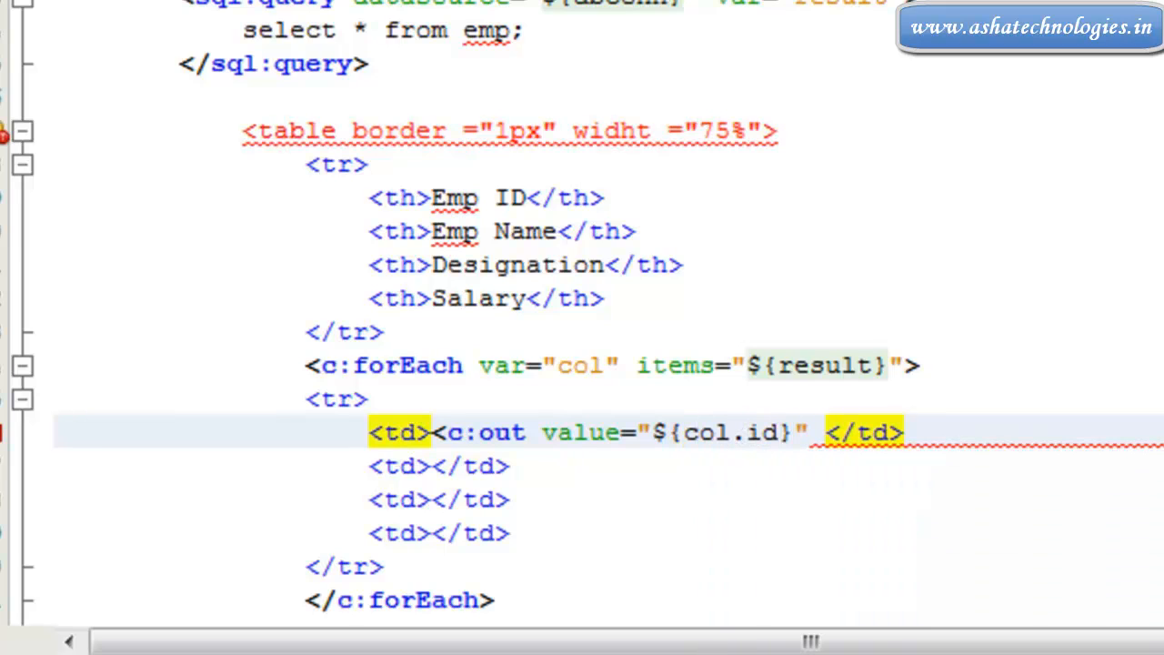
left_click(811, 433)
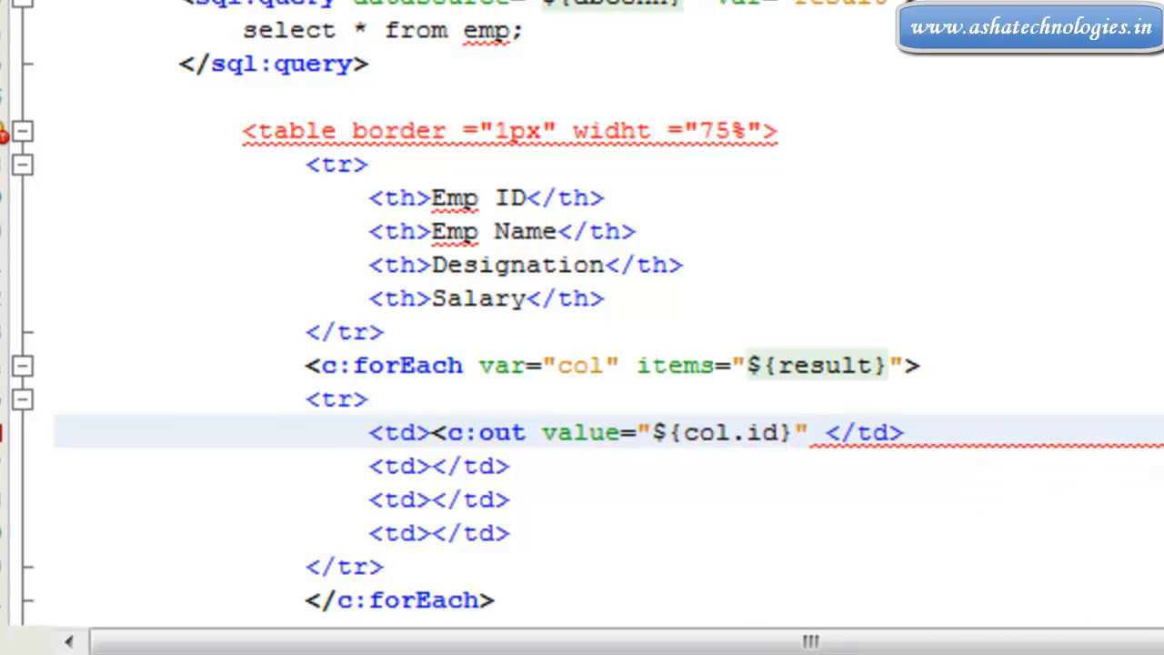
type("</c:out>")
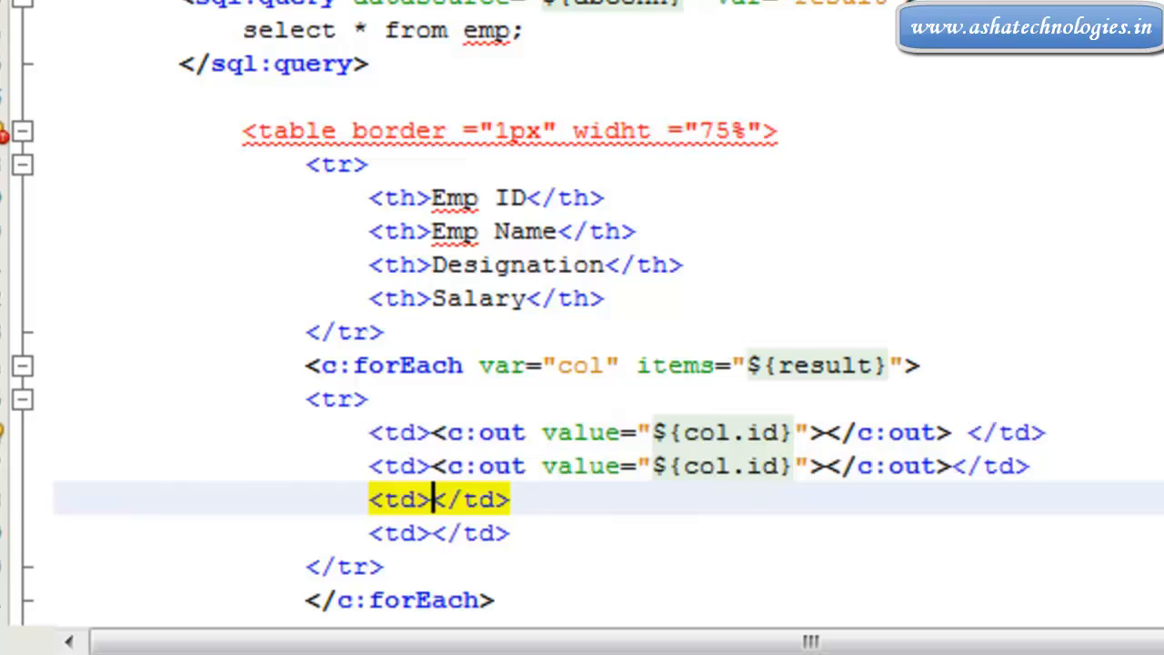
- Copy the c:out tag into the other cells and change the fields to empname, desg and sal
type("<c:out value=\"${col.id}\"></c:out>")
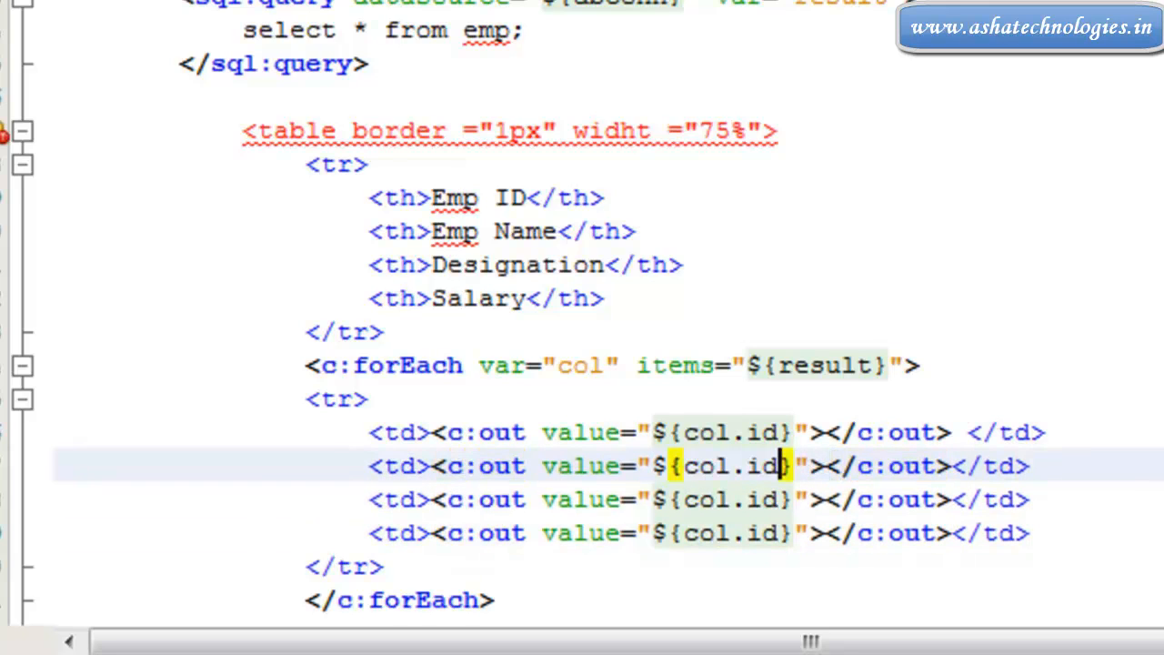
key("Backspace")
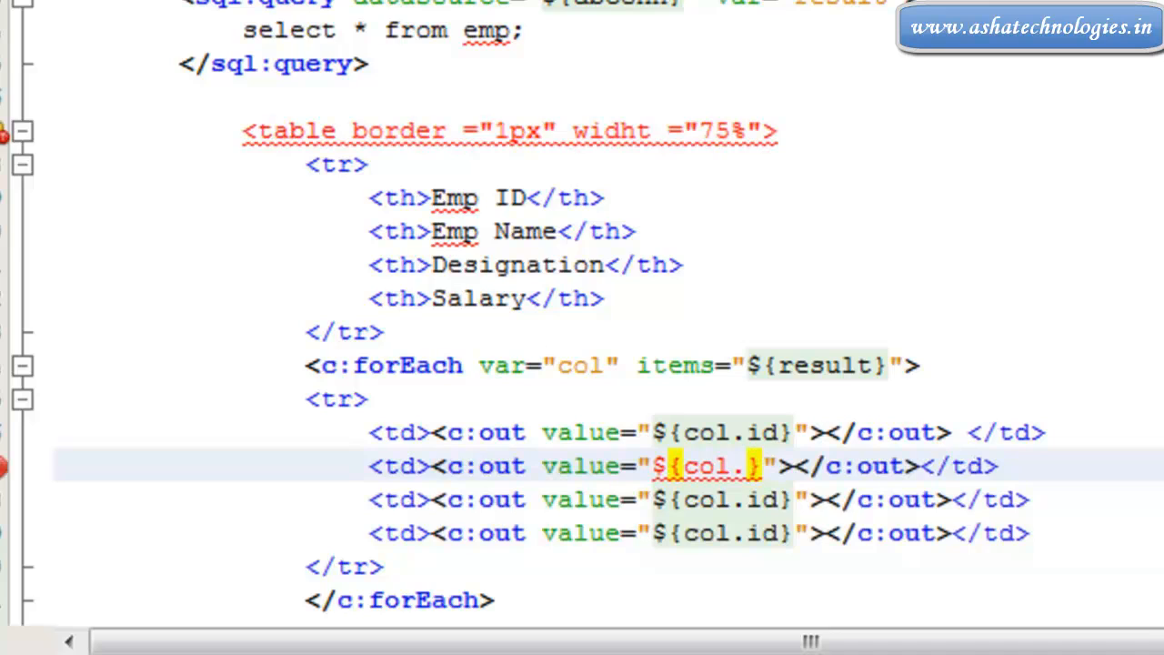
type("empname")
left_click(700, 500)
type("esg")
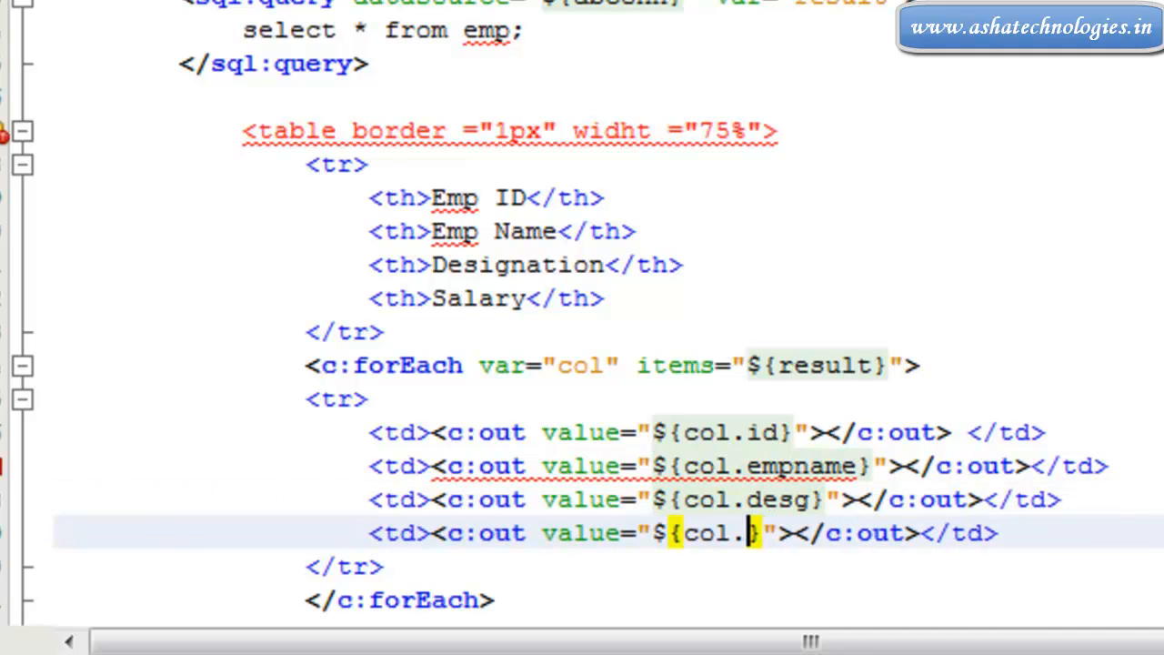
type("sal")
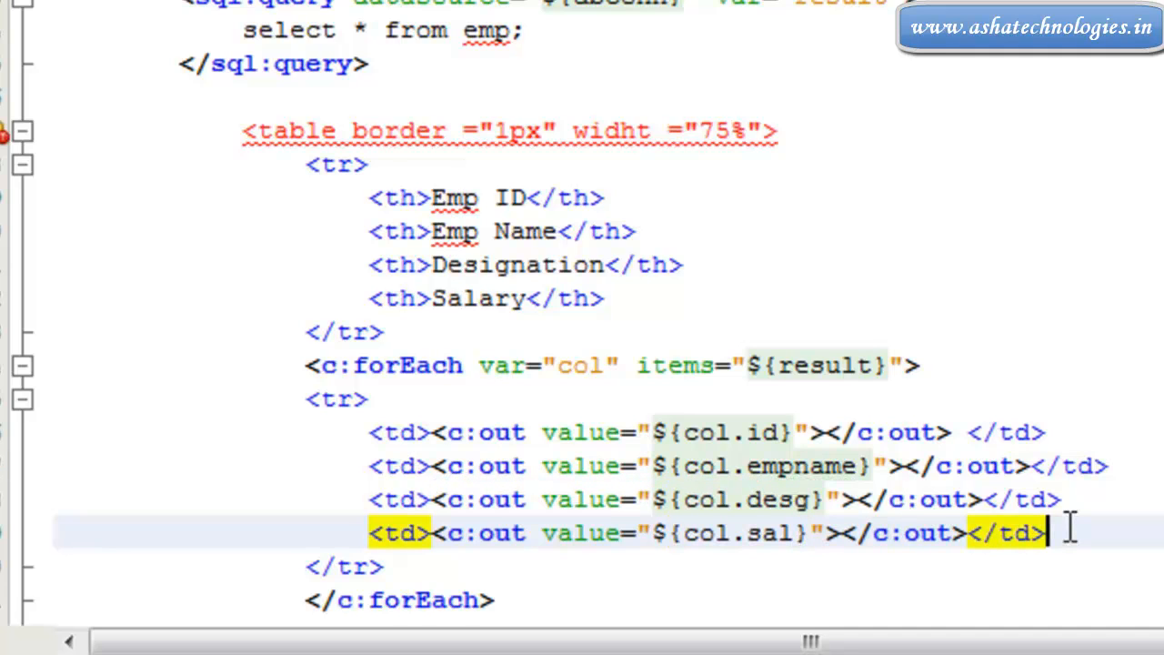
scroll("down", 3)
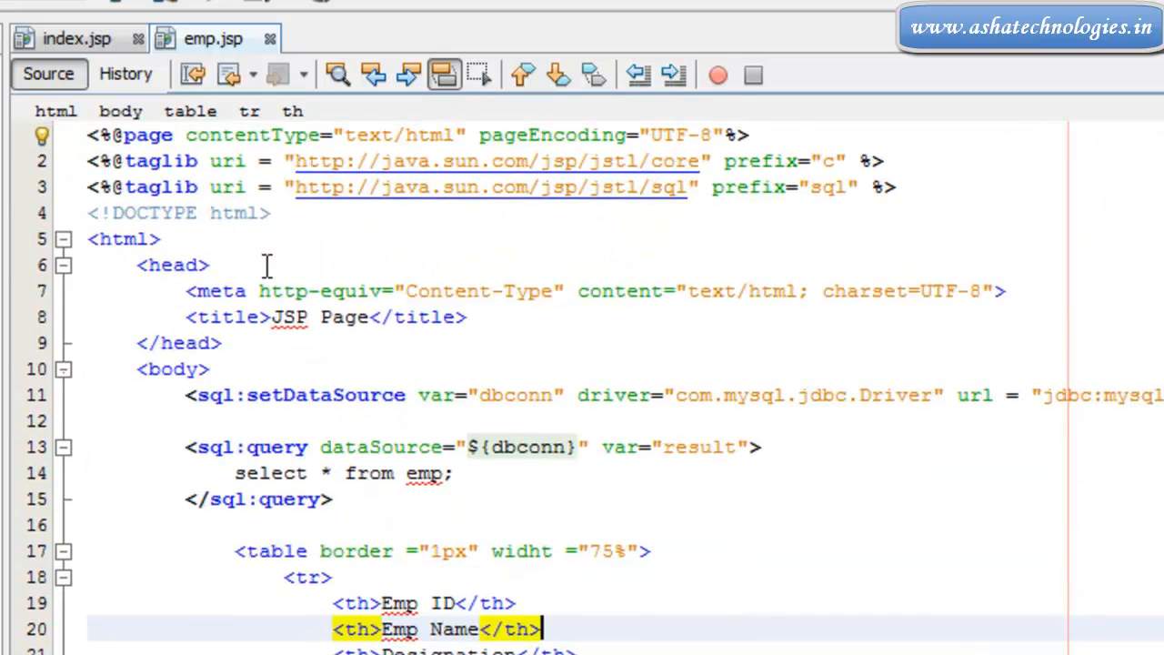
- Change the loop's items expression to ${result.rows} after checking the query's result variable
scroll("down", 3)
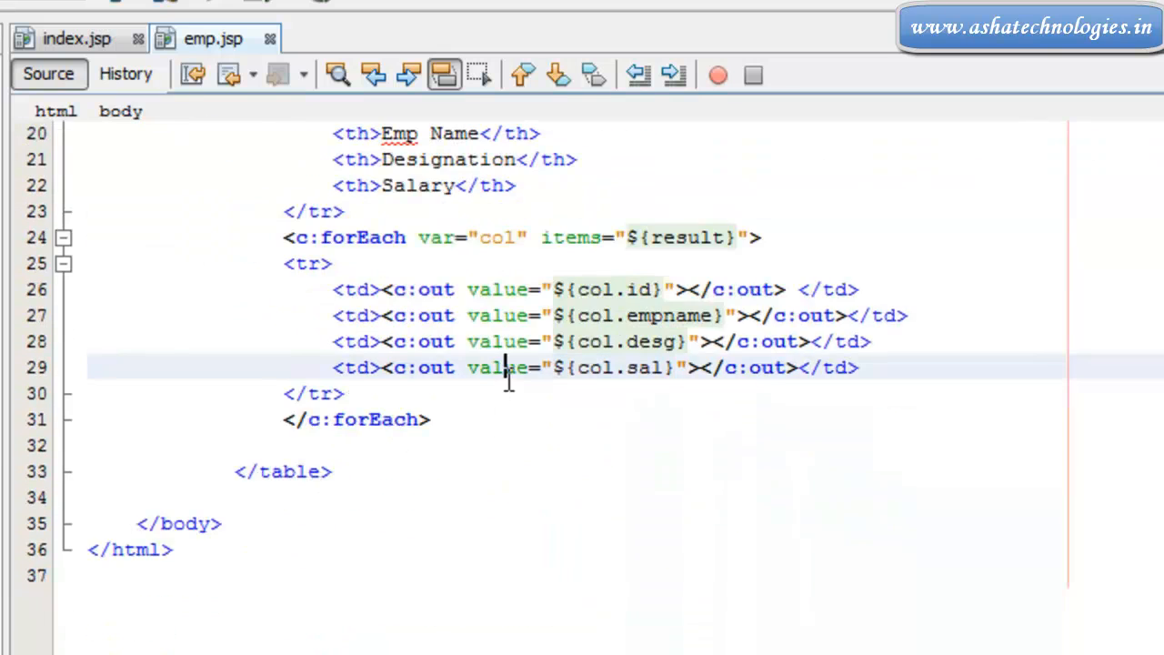
scroll("up", 3)
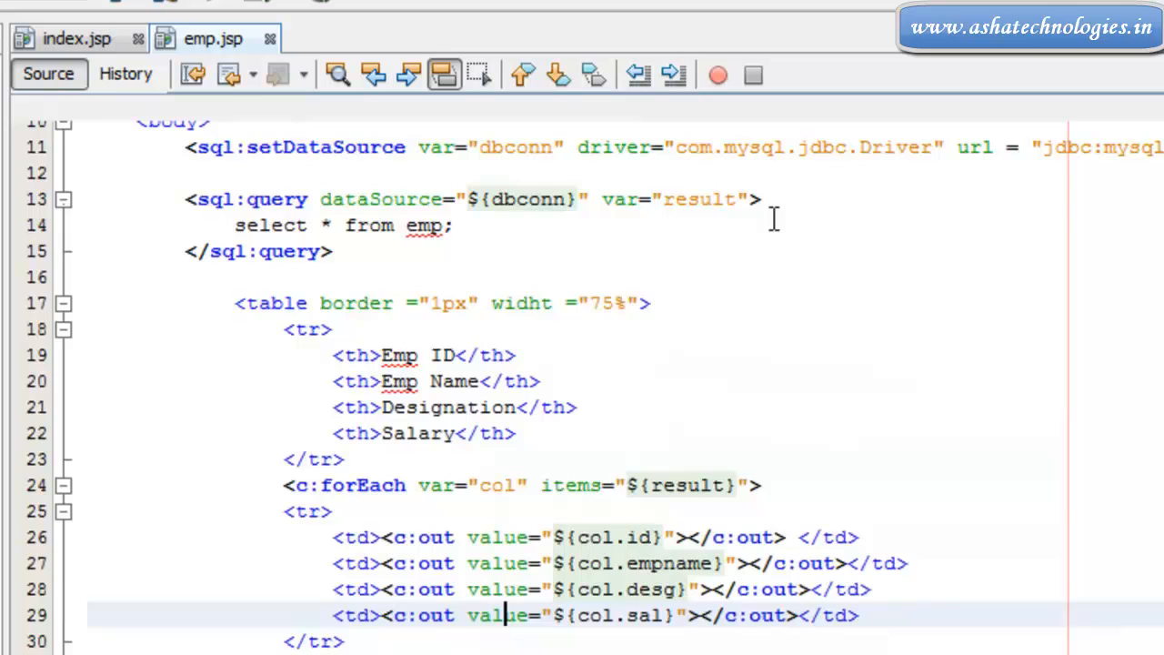
left_click(738, 198)
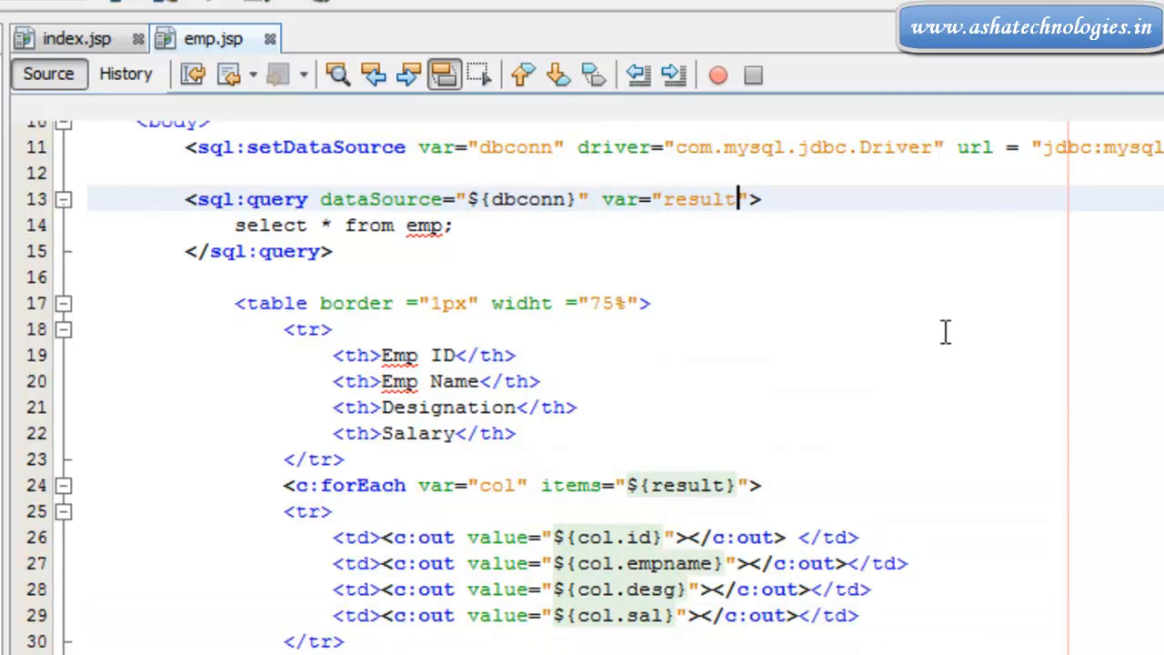
mouse_move(422, 494)
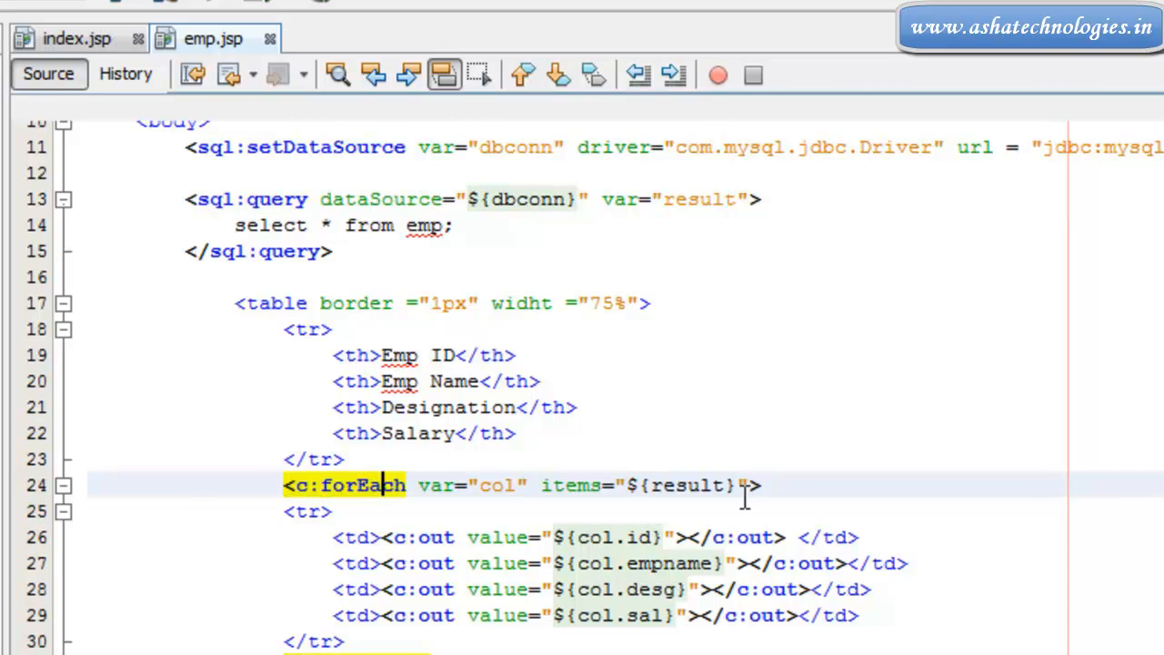
left_click(728, 484)
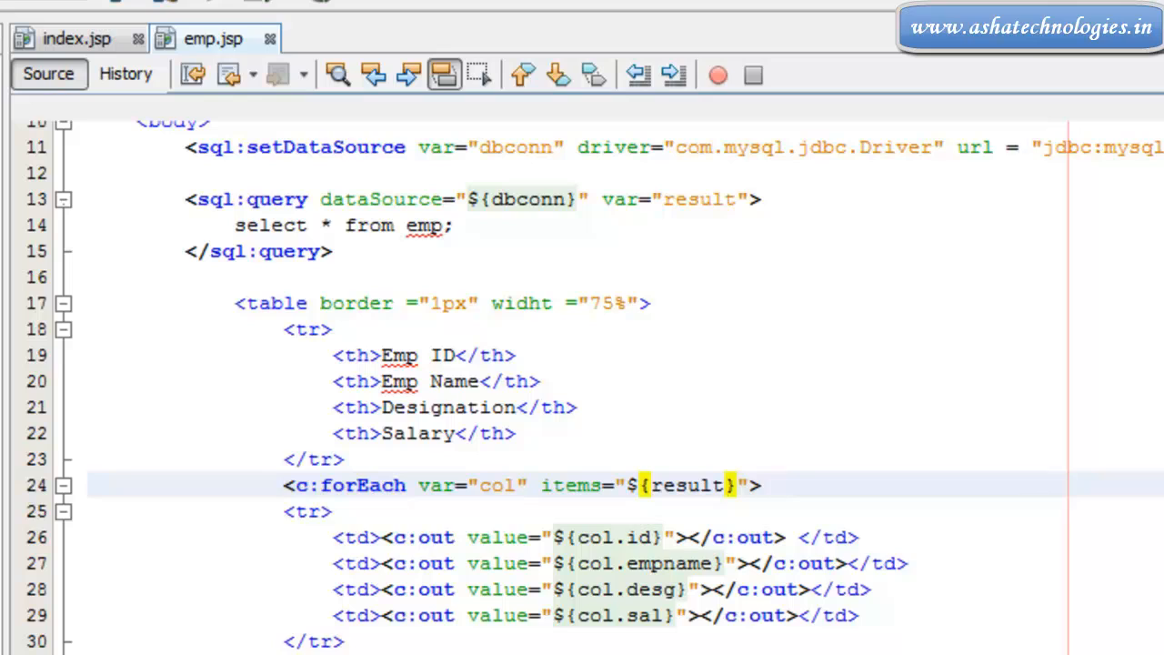
type(".ro")
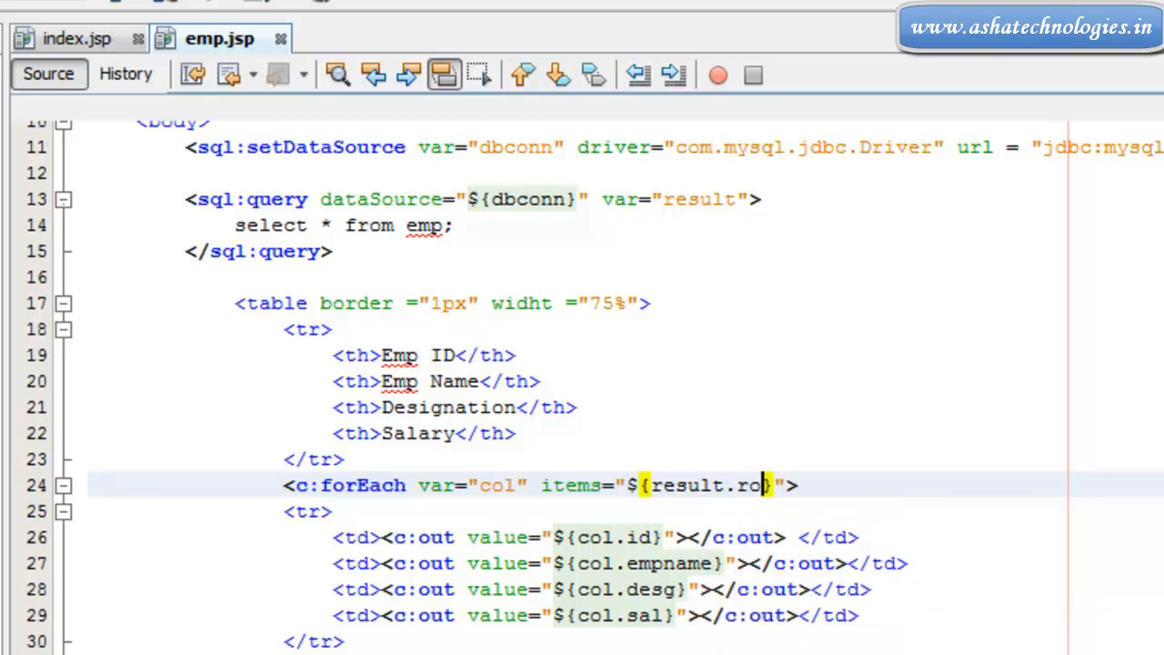
type("ws")
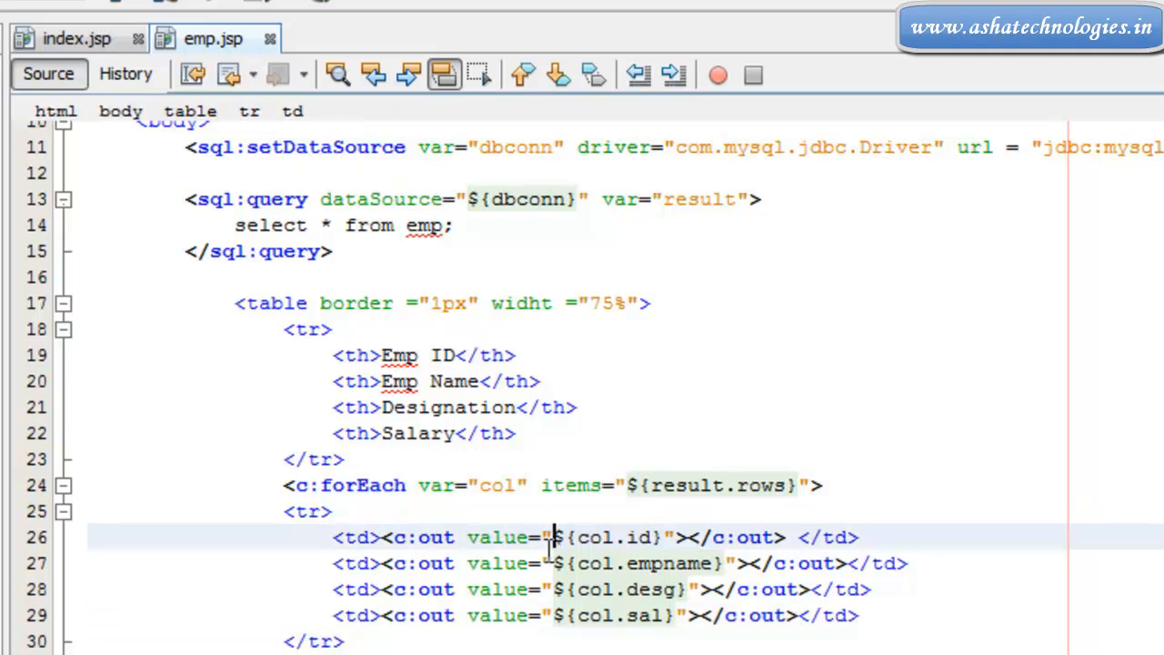
mouse_move(755, 422)
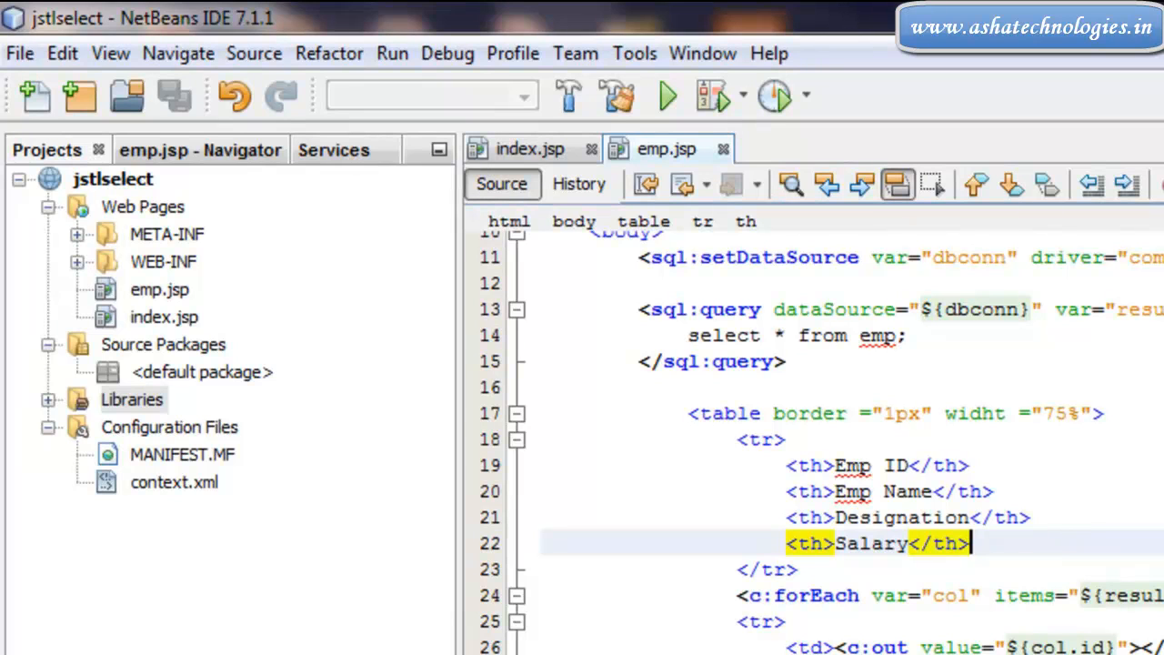
- Run the jstlselect project and follow the Employee link, which returns an HTTP 404 for /emp.jsp
left_click(665, 95)
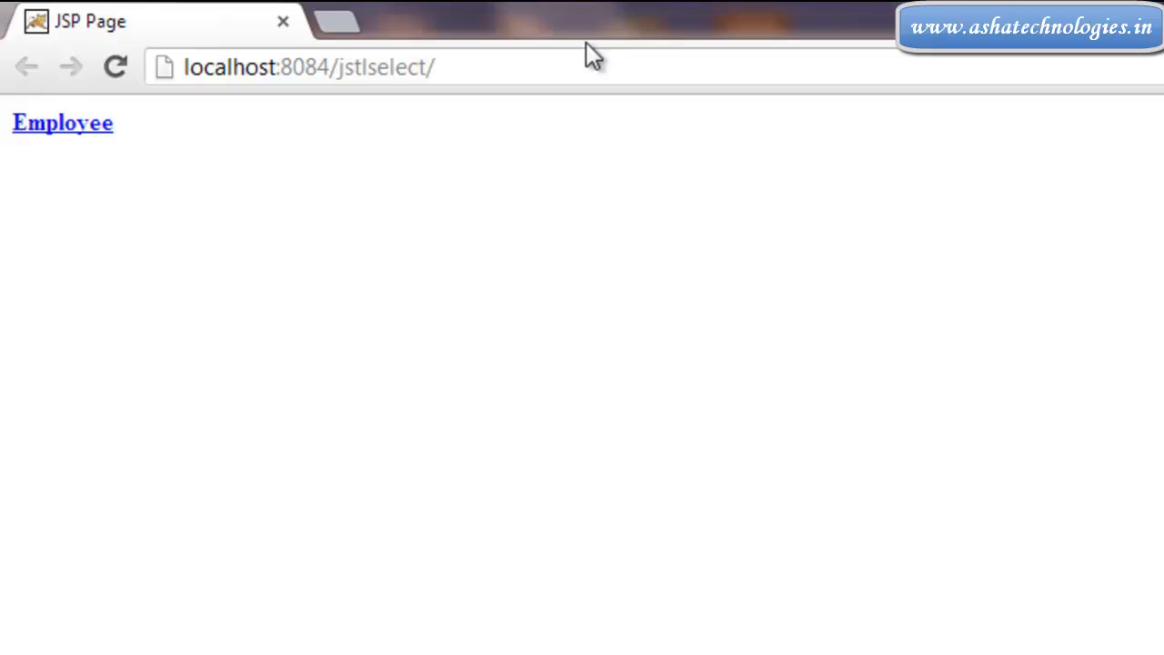
left_click(61, 121)
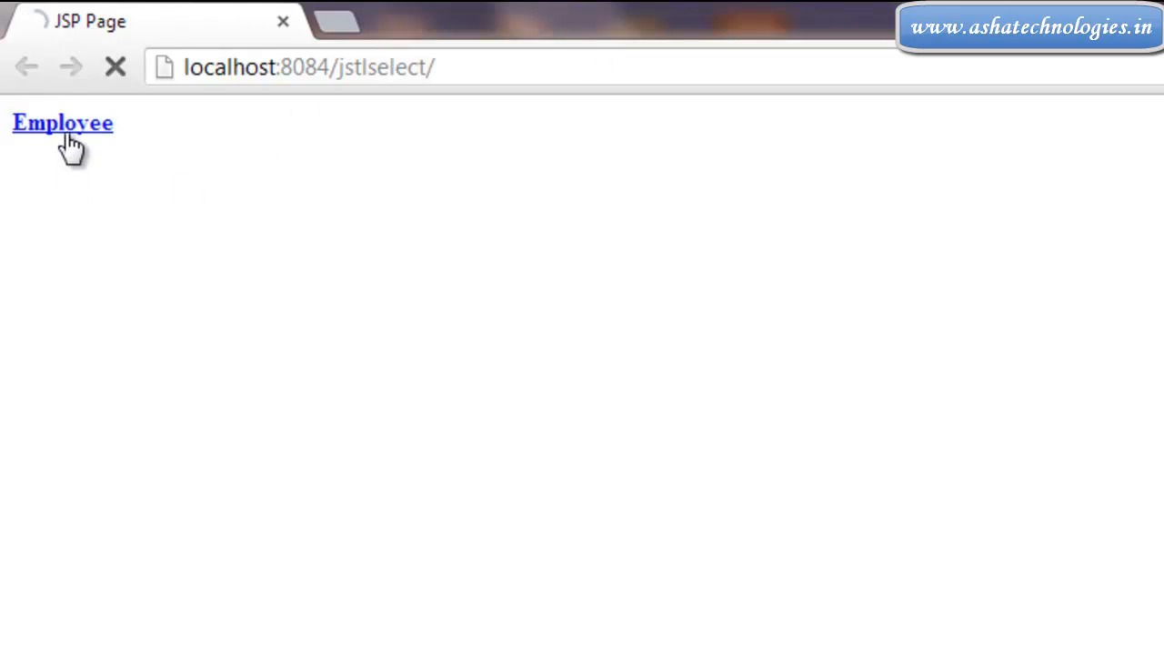
left_click(61, 124)
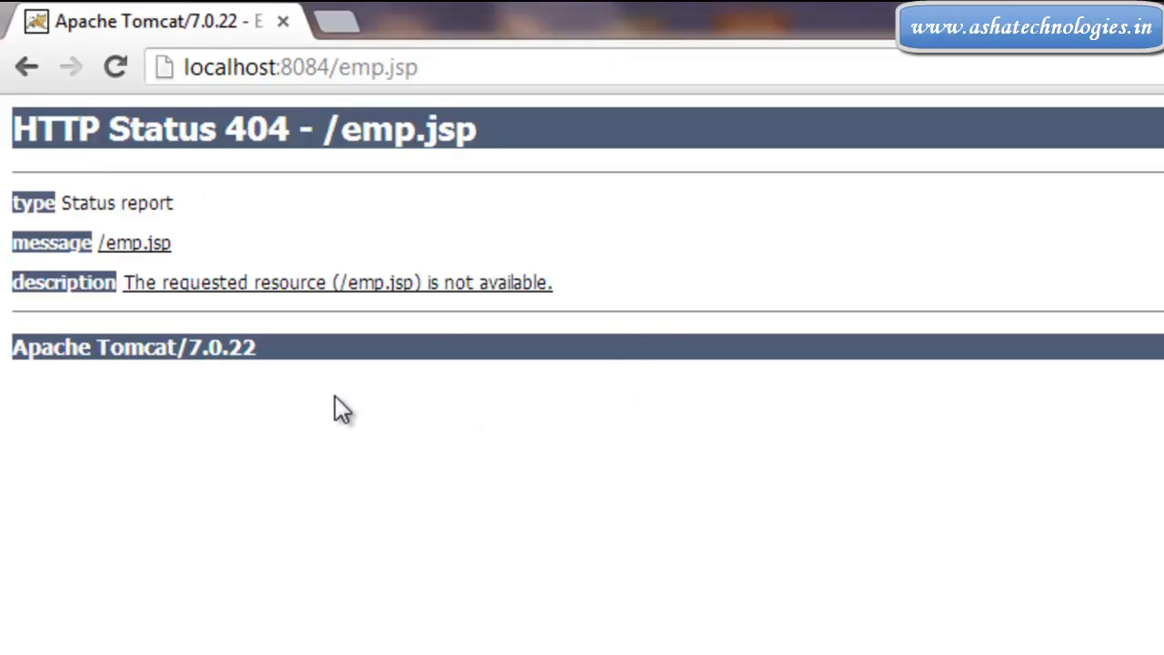
mouse_move(182, 273)
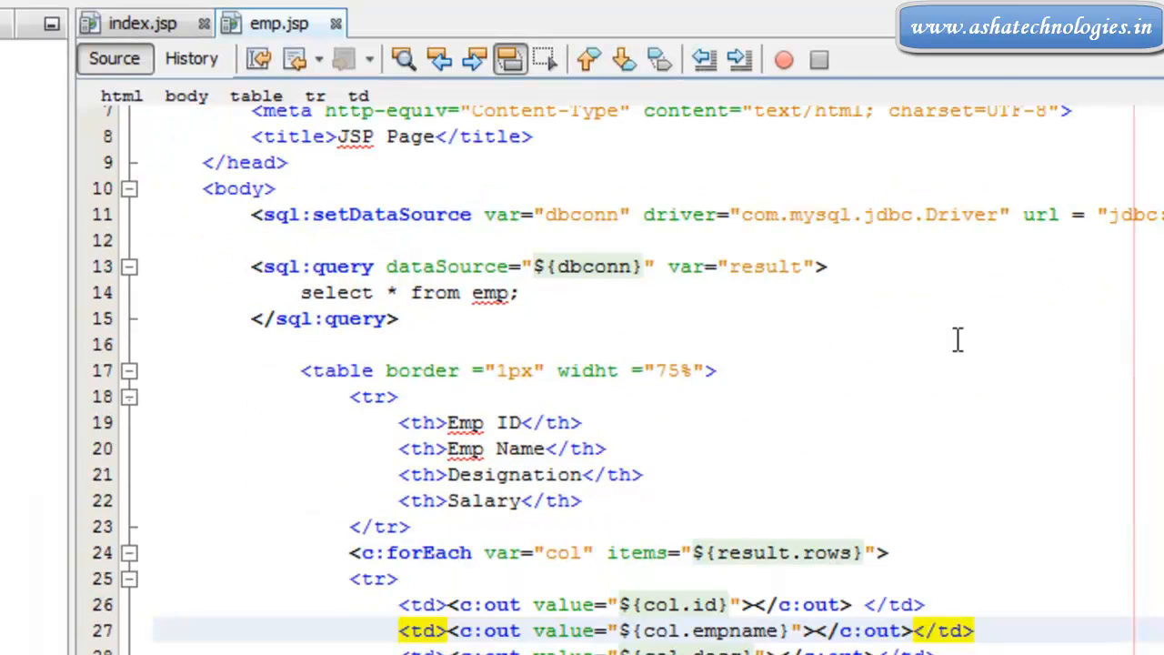
- Switch to the index.jsp source showing the <a href="emp.jsp">Employee</a> link
left_click(142, 22)
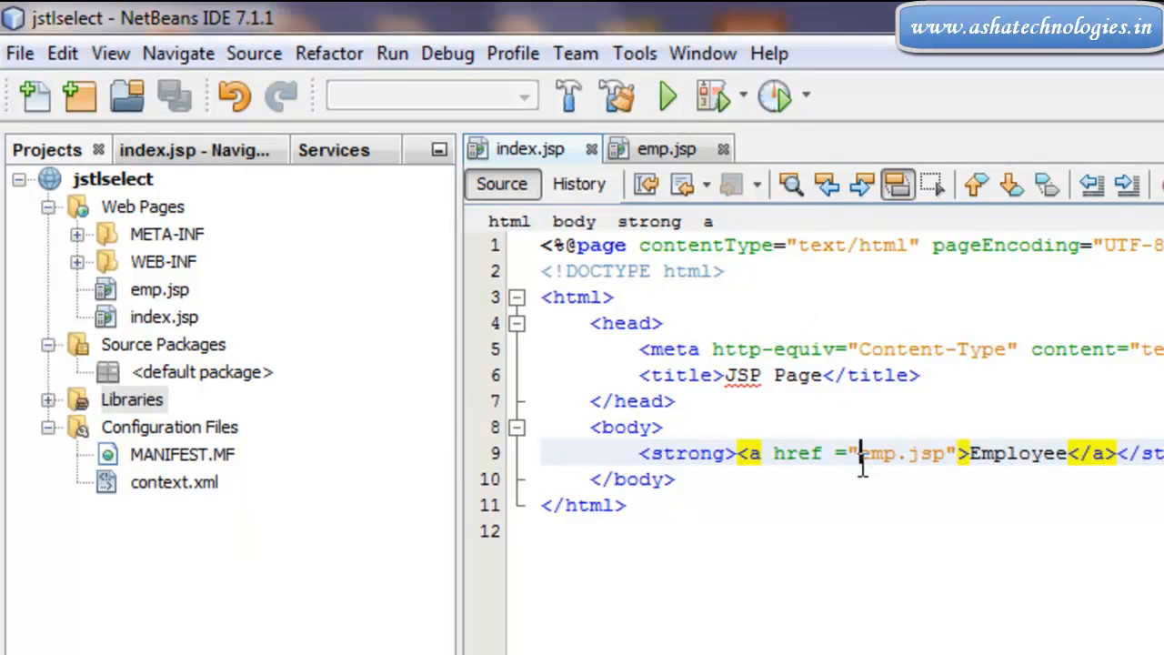
- Run the project again and follow the Employee link to emp.jsp, which shows only the header row
left_click(666, 95)
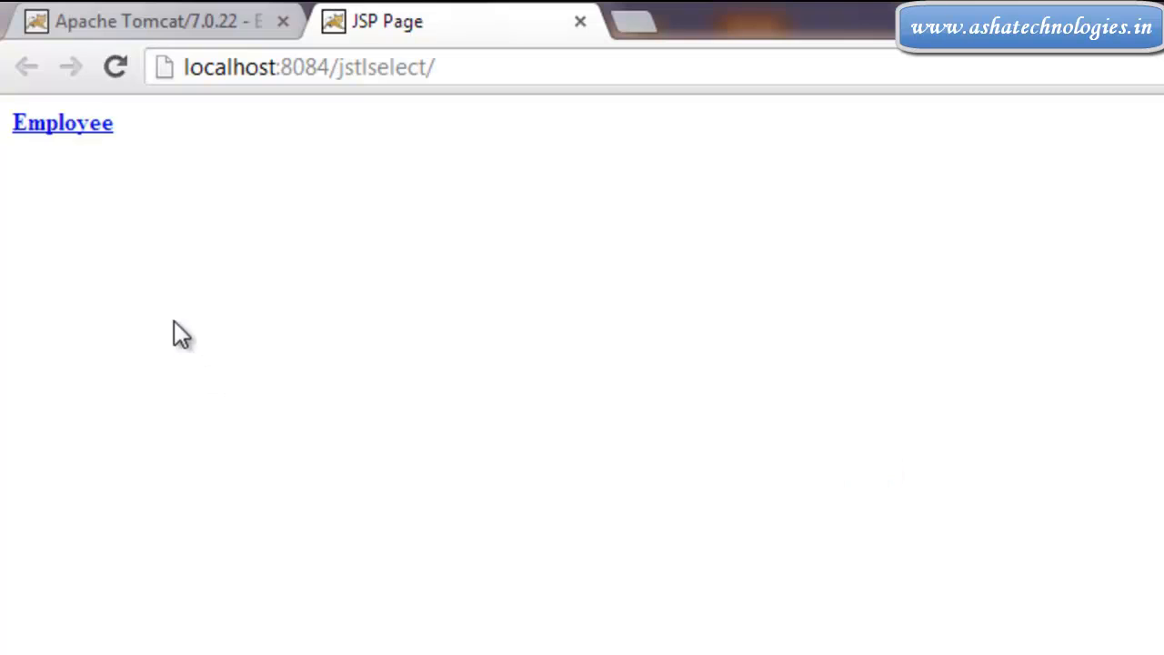
left_click(62, 123)
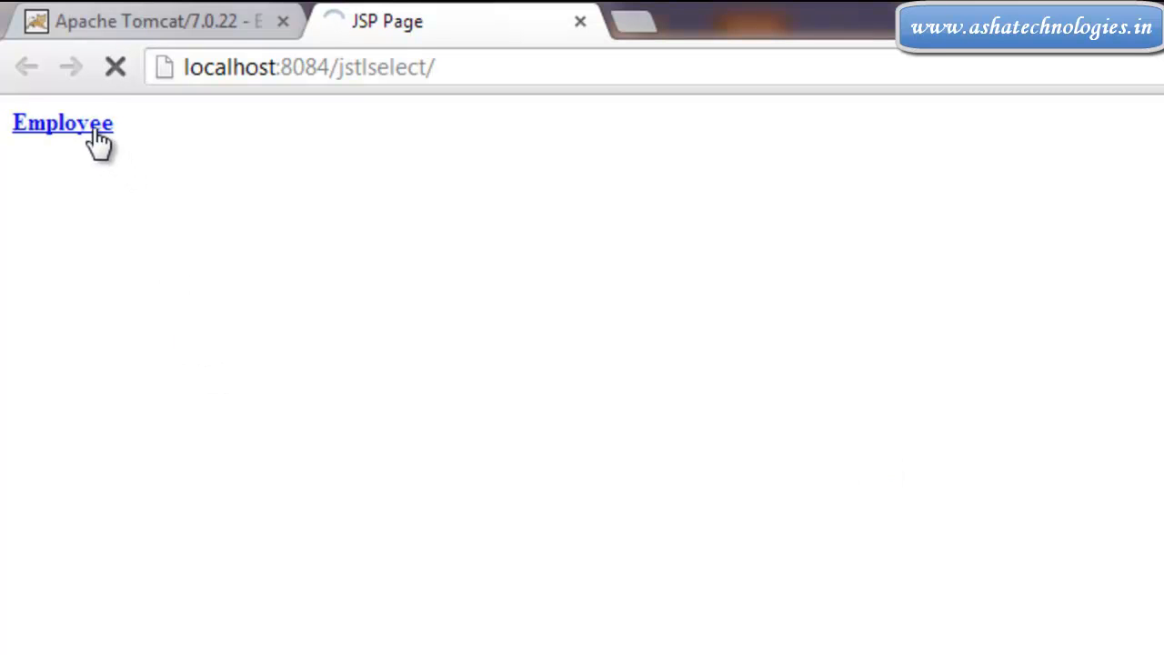
left_click(61, 124)
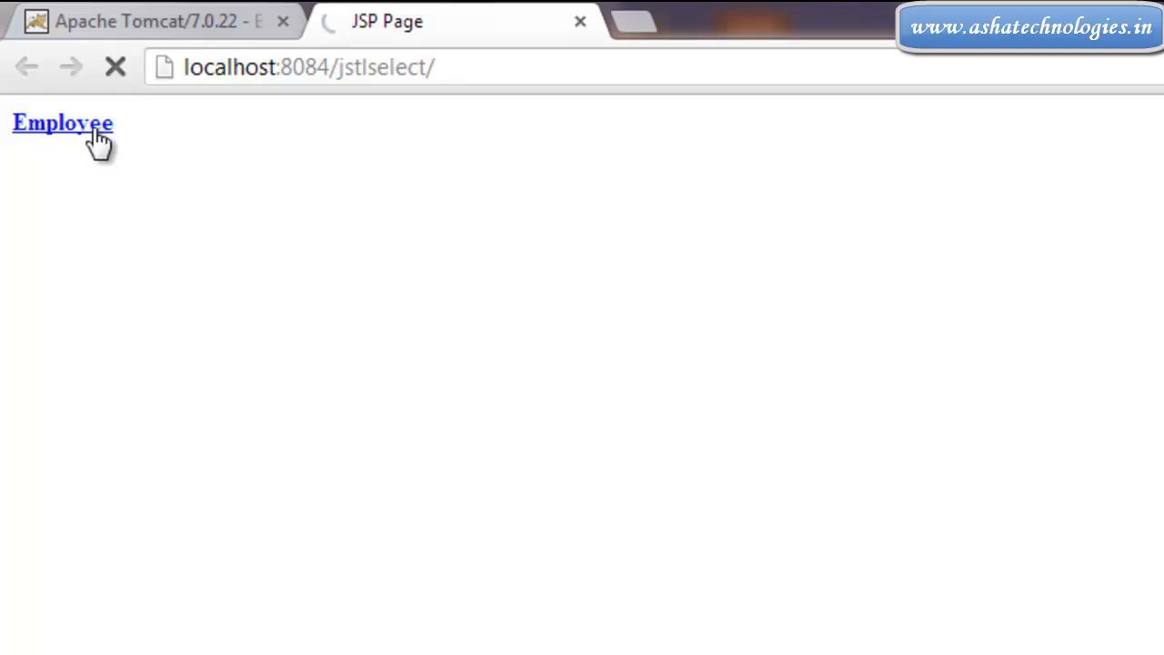
left_click(62, 123)
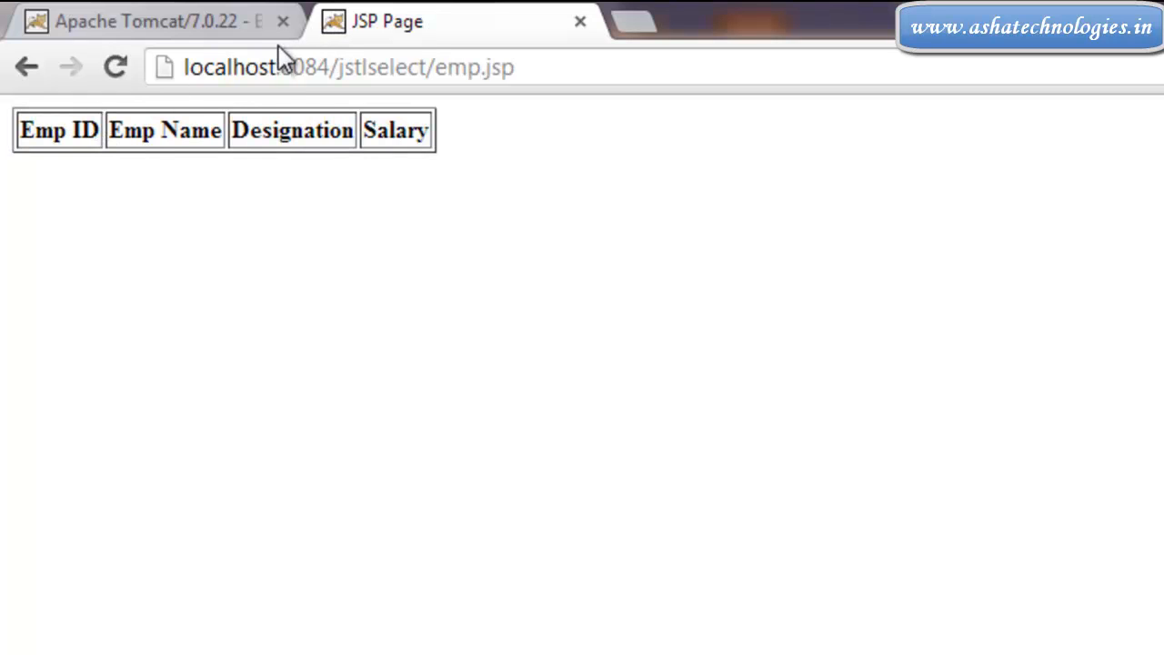
left_click(284, 22)
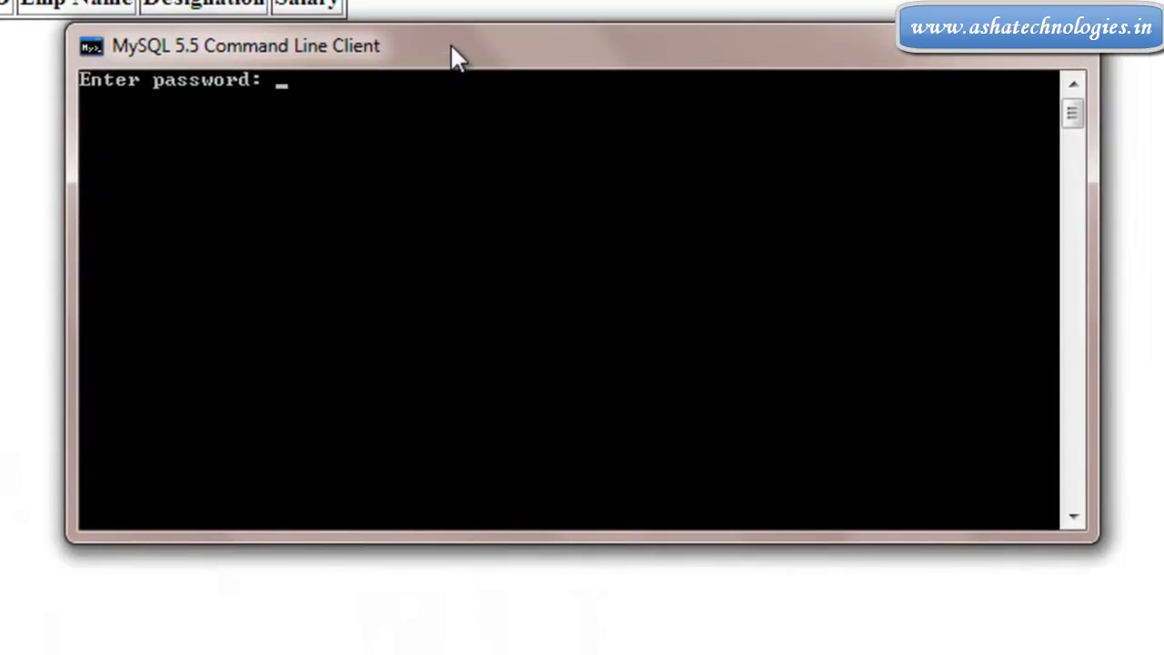
- Log in to MySQL and switch to the simple database with 'use simple;'
type("***")
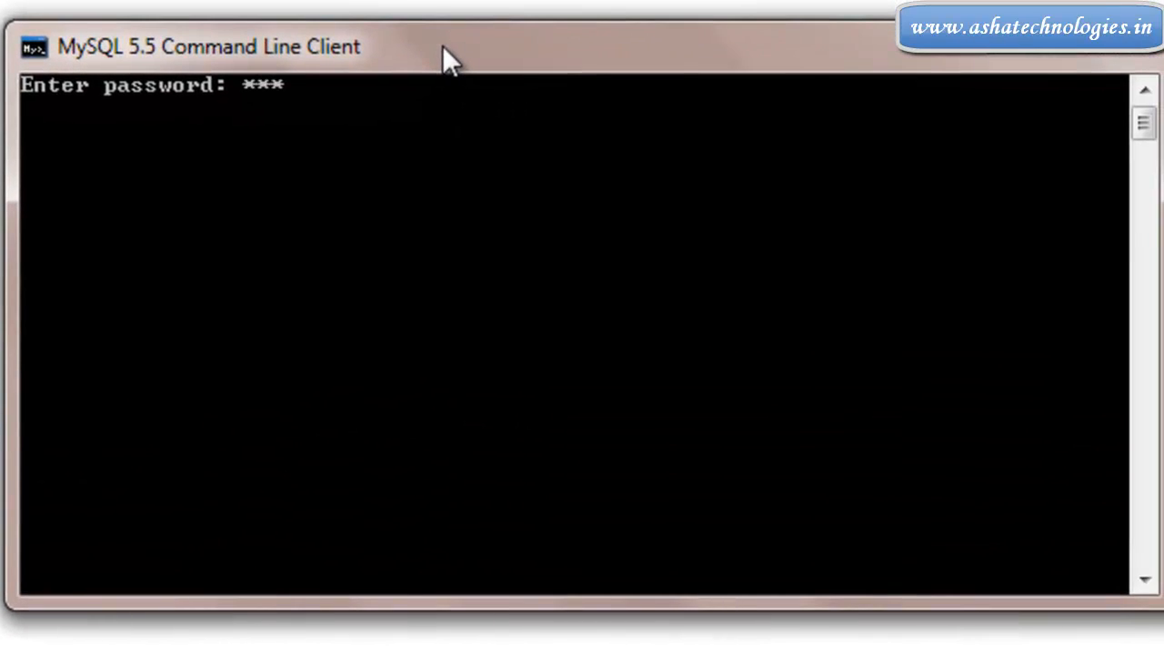
type("use")
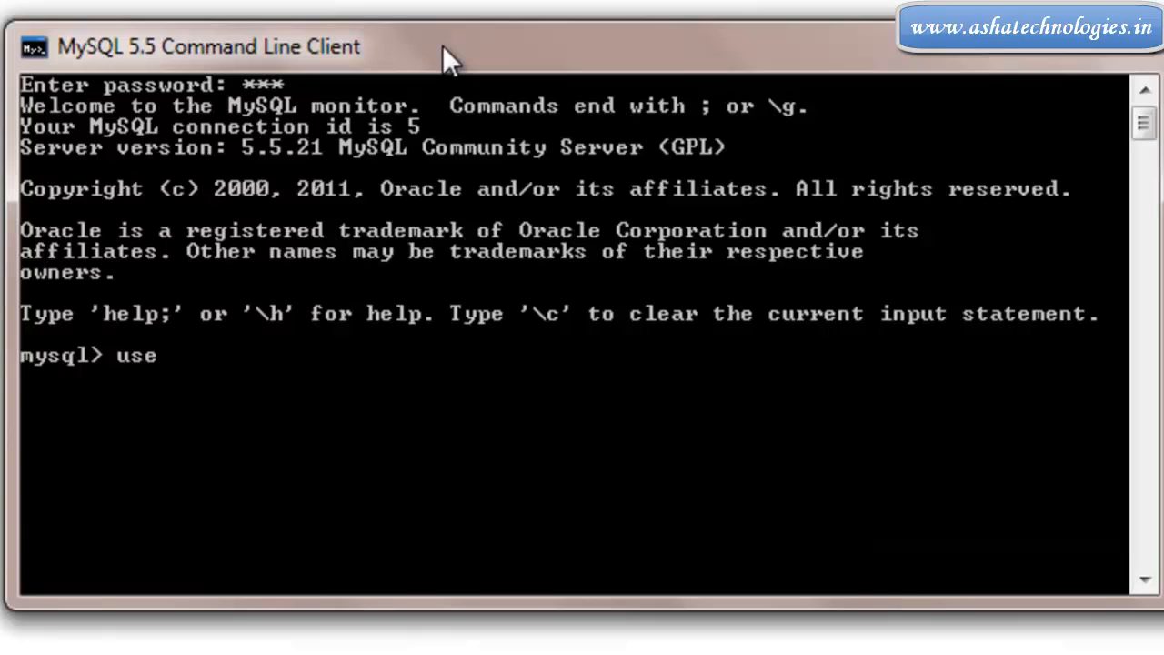
type("simple;")
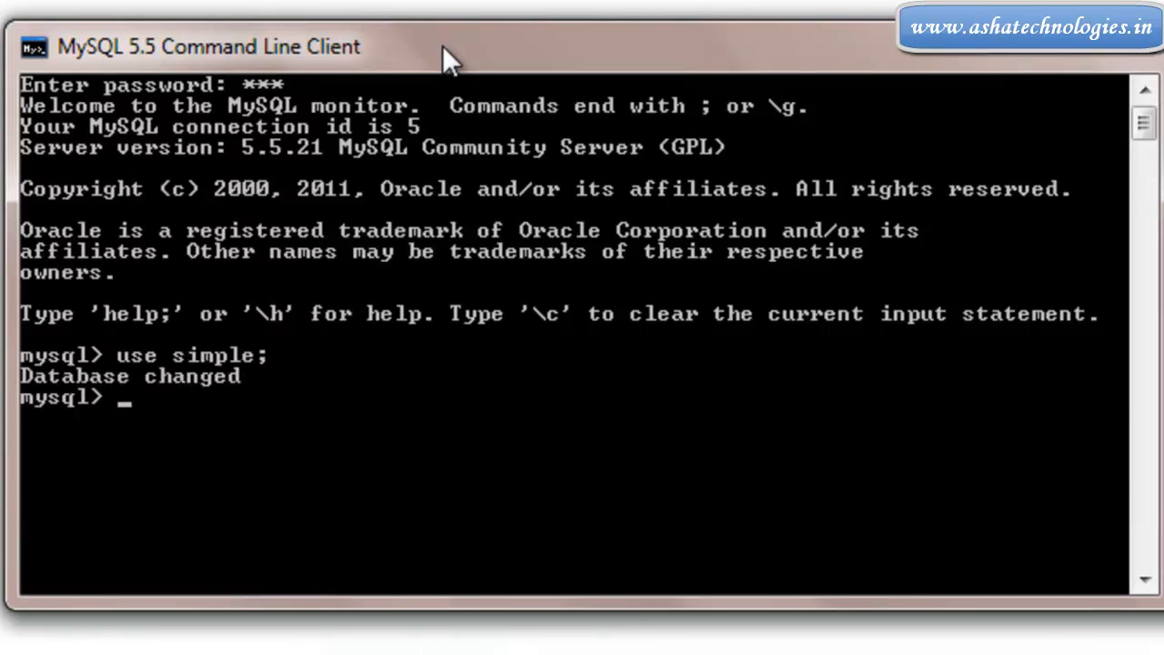
- Run insert into emp('100','amar','eng','100000'); which fails with syntax error 1064
type("insert into emp")
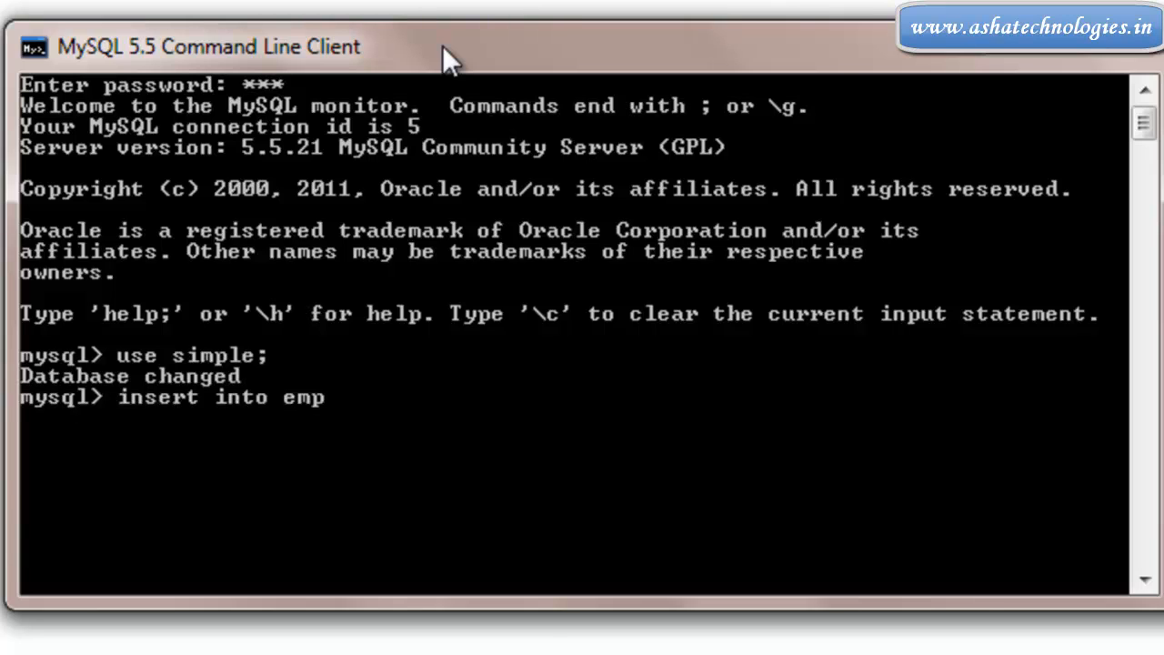
type("('1")
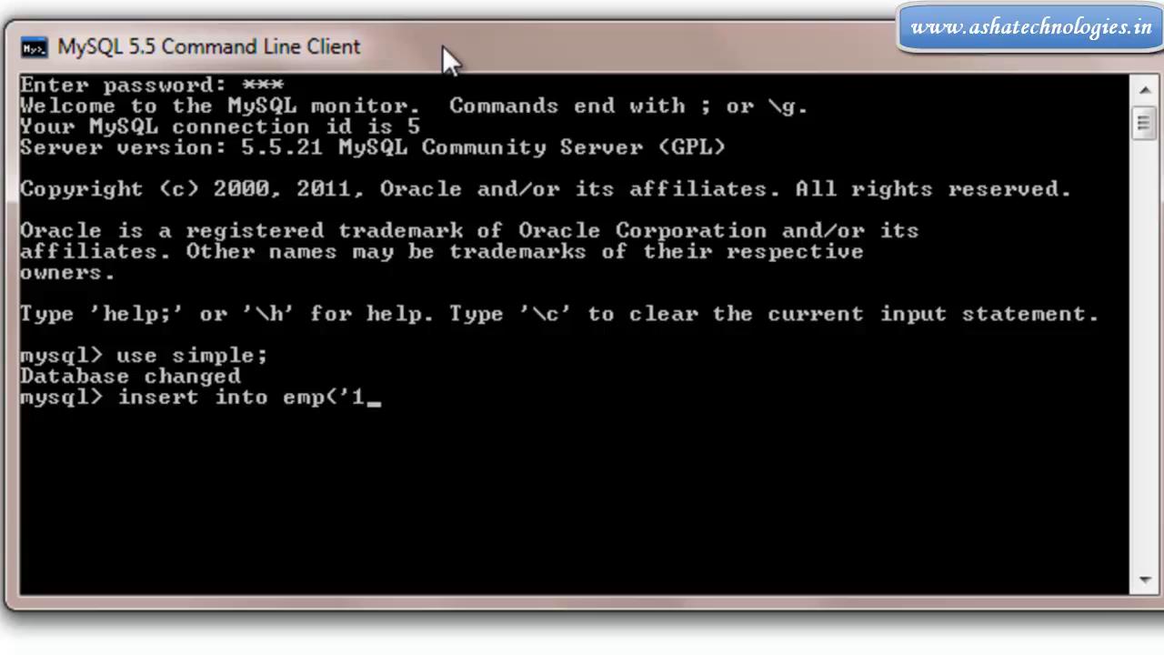
type("00',")
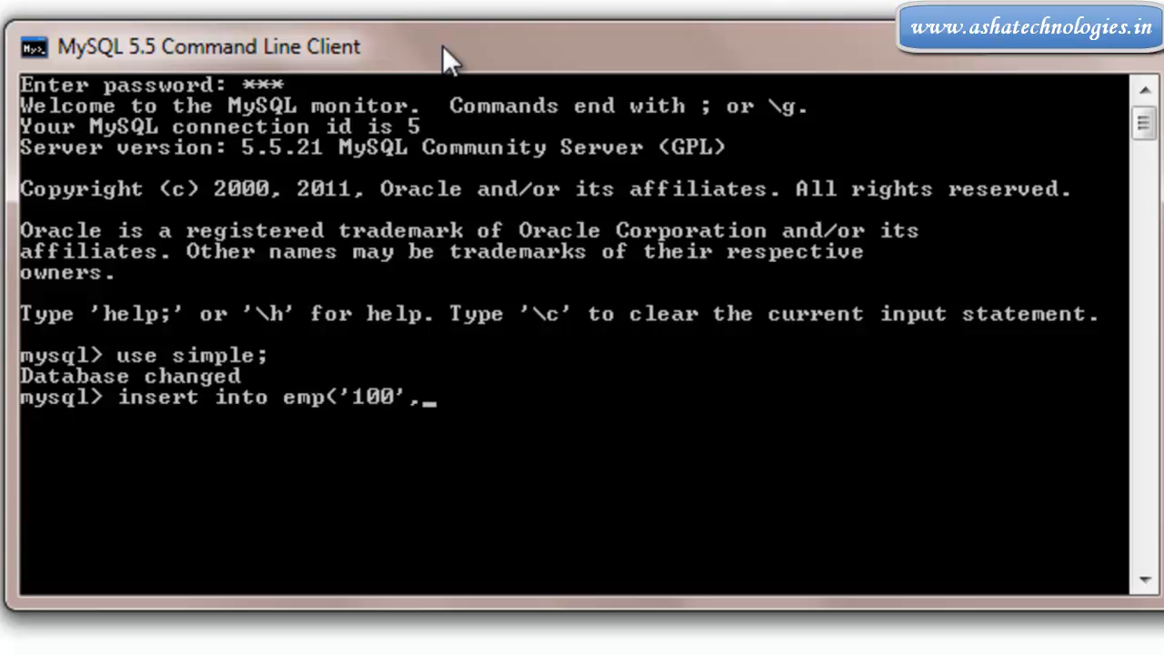
type("'amar")
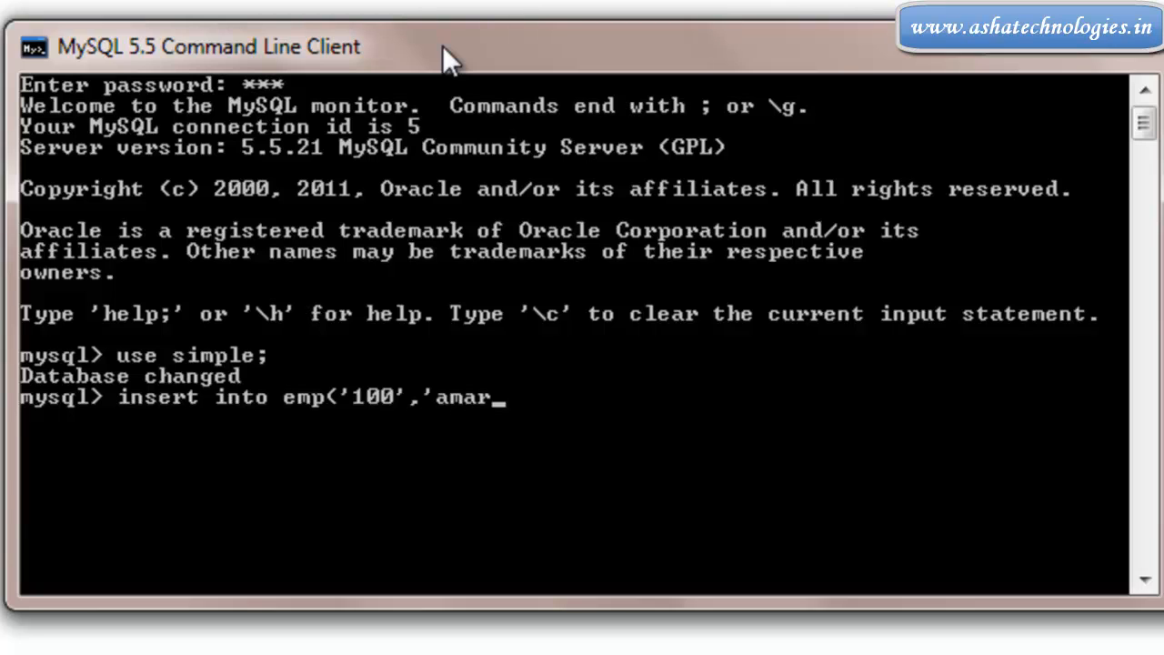
type("','")
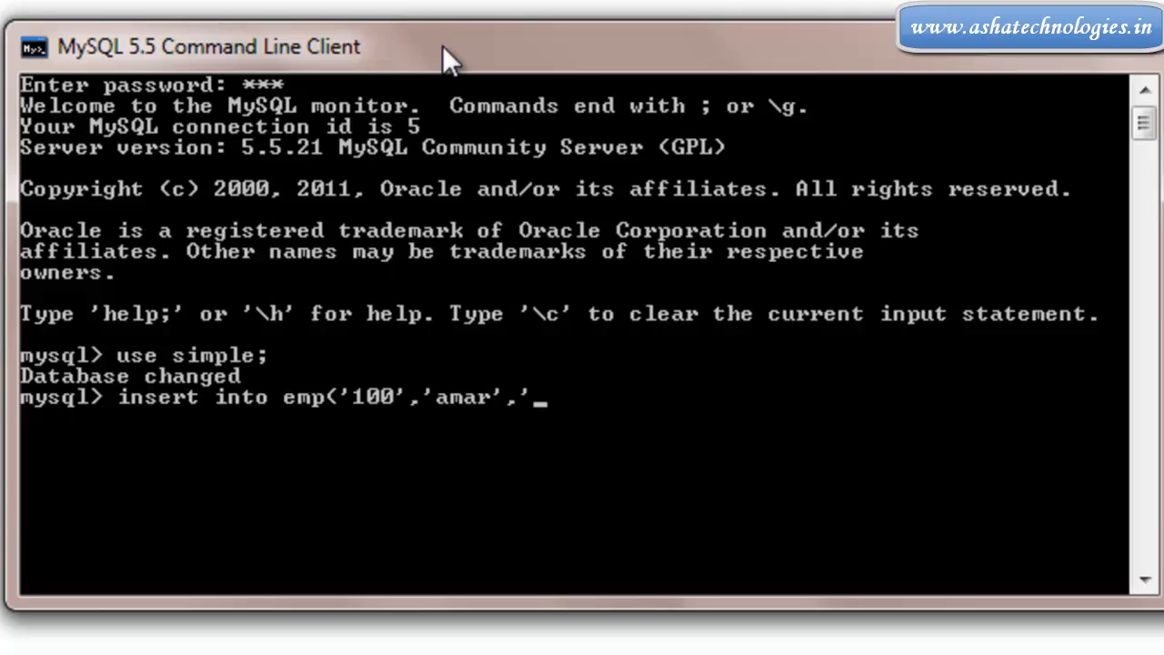
type("eng")
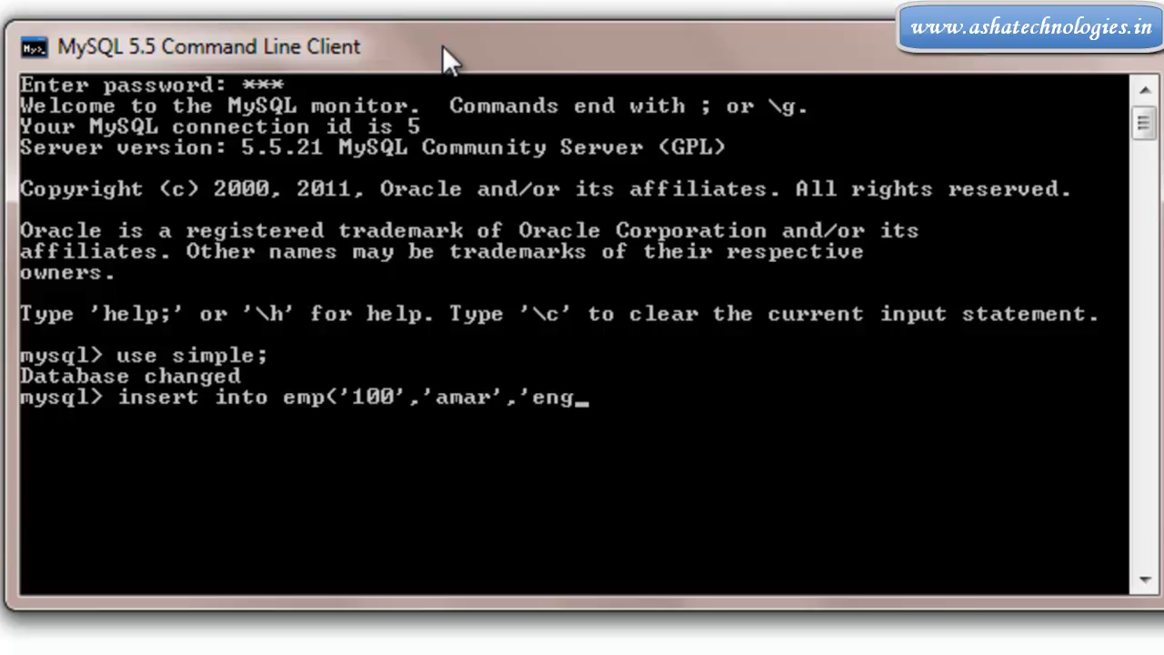
type("','")
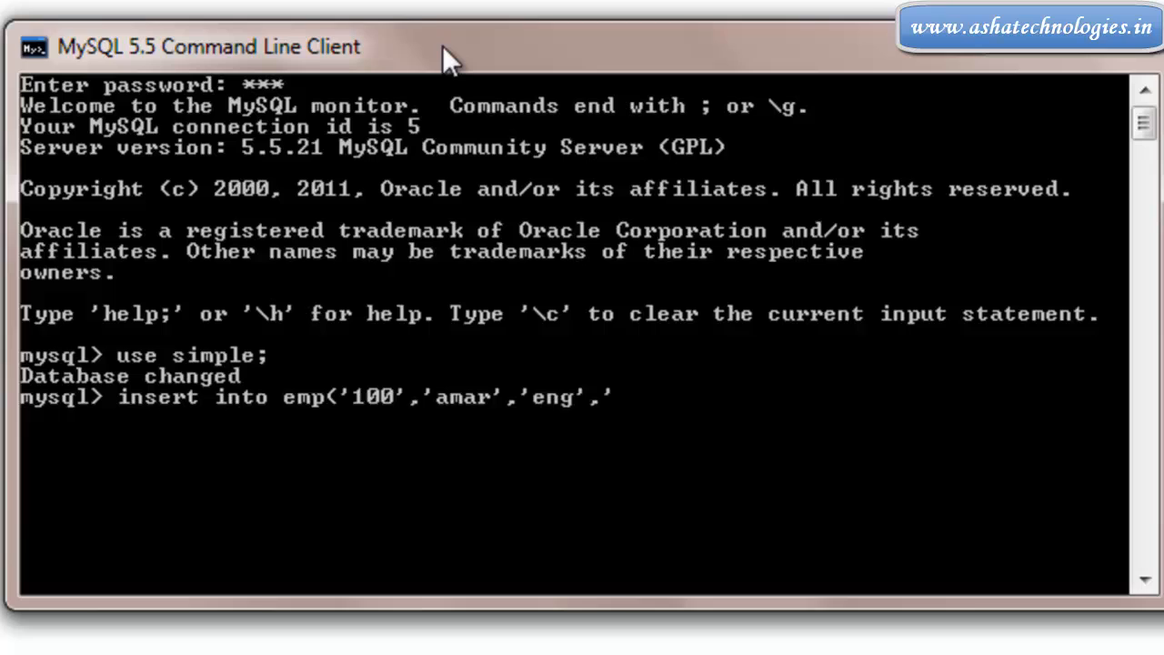
type("100000');")
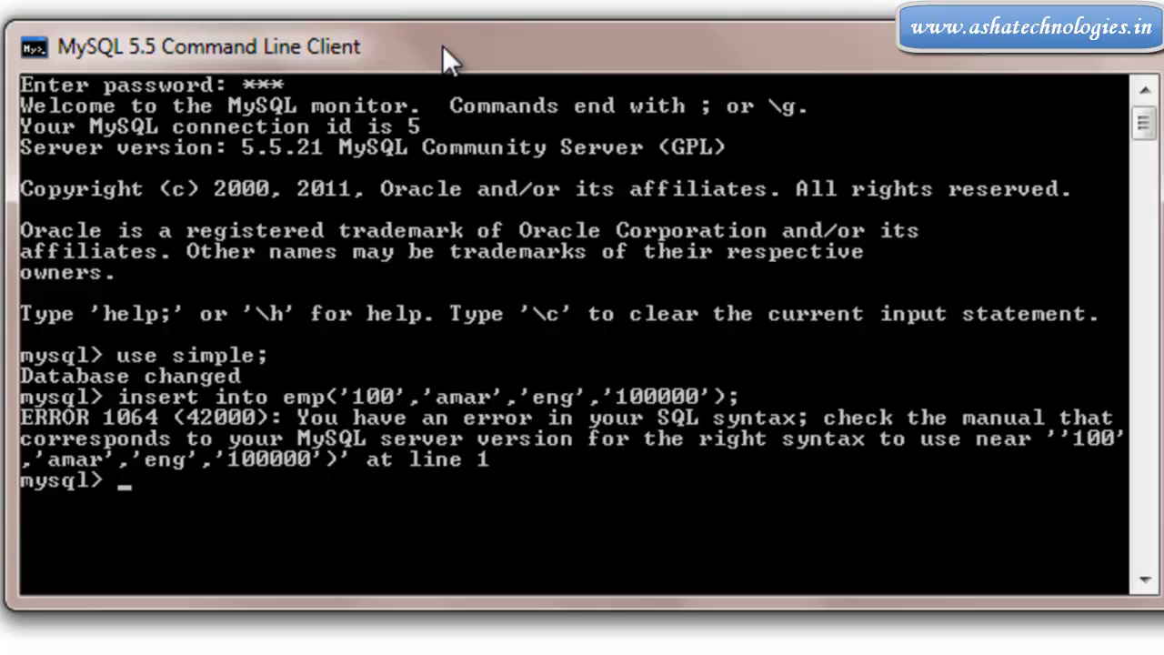
type("insert into emp('100','amar','eng','100000');")
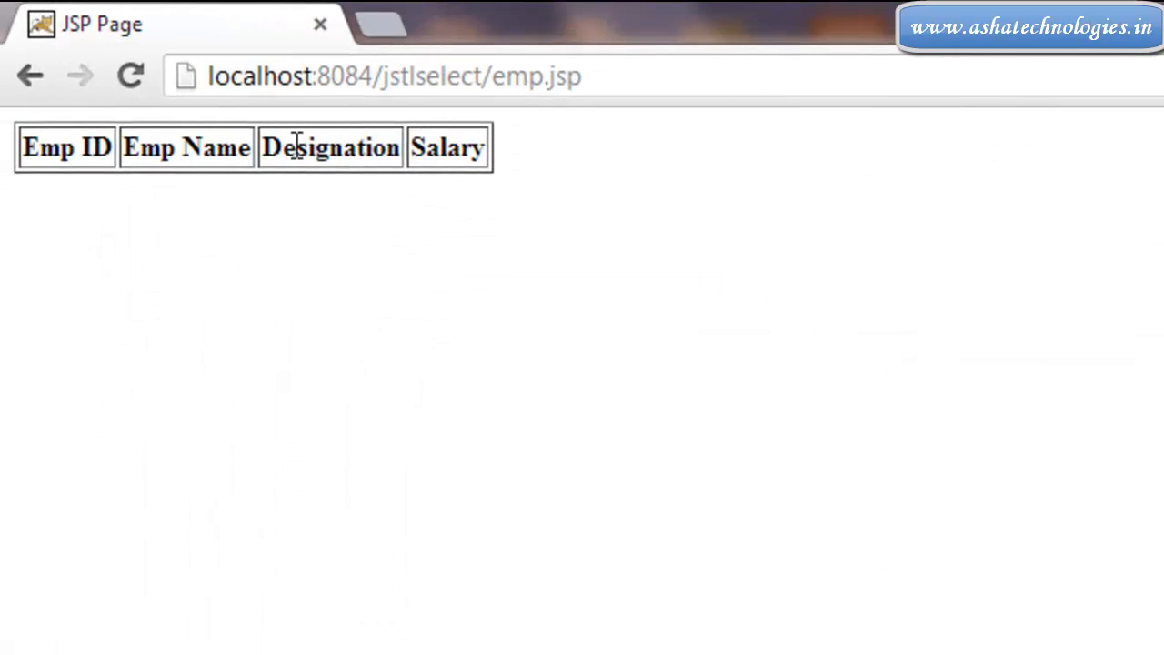
- Go back, reload the start page and revisit Employee so emp.jsp lists 100, amar, eng, 100000
left_click(29, 76)
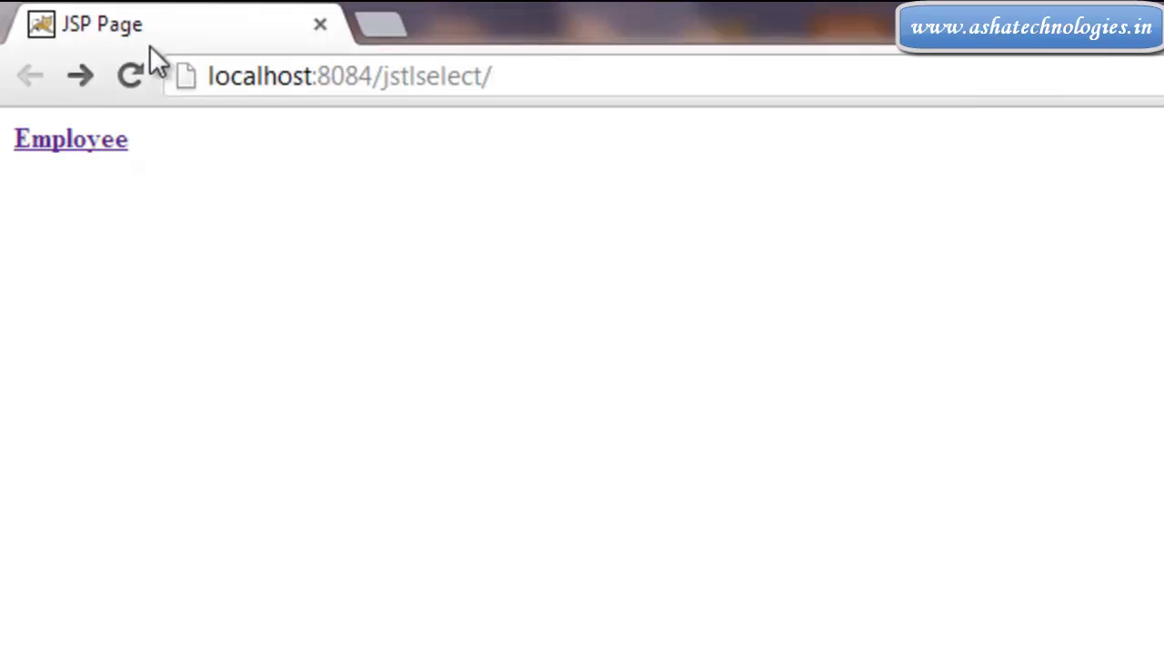
left_click(129, 76)
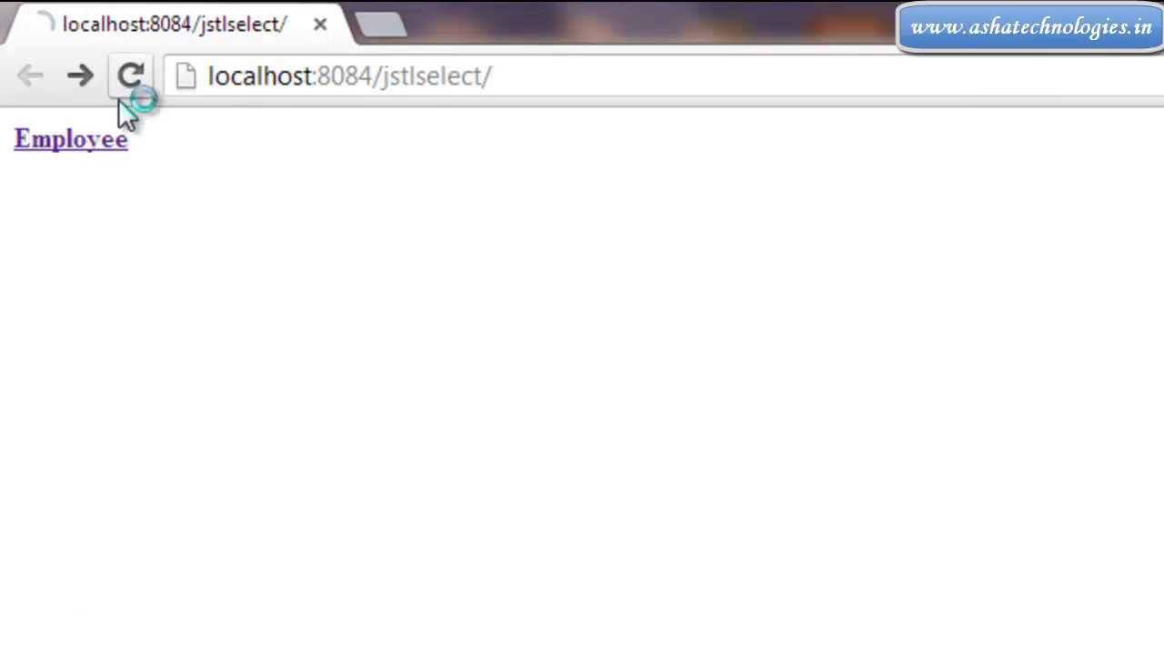
left_click(69, 139)
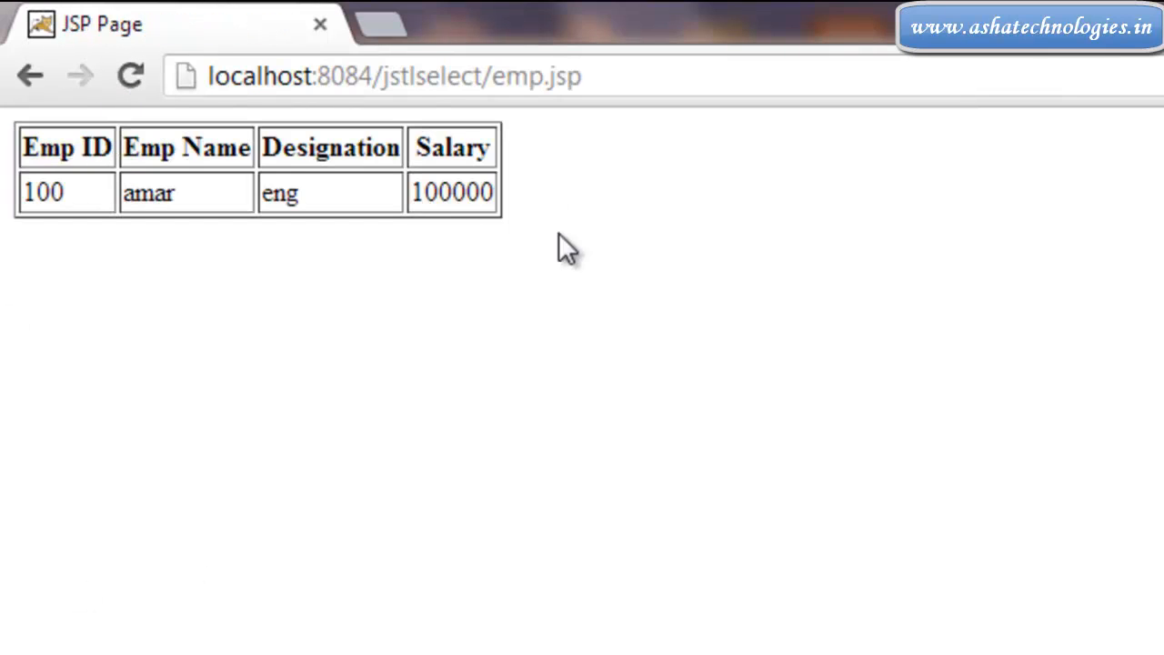
double_click(66, 193)
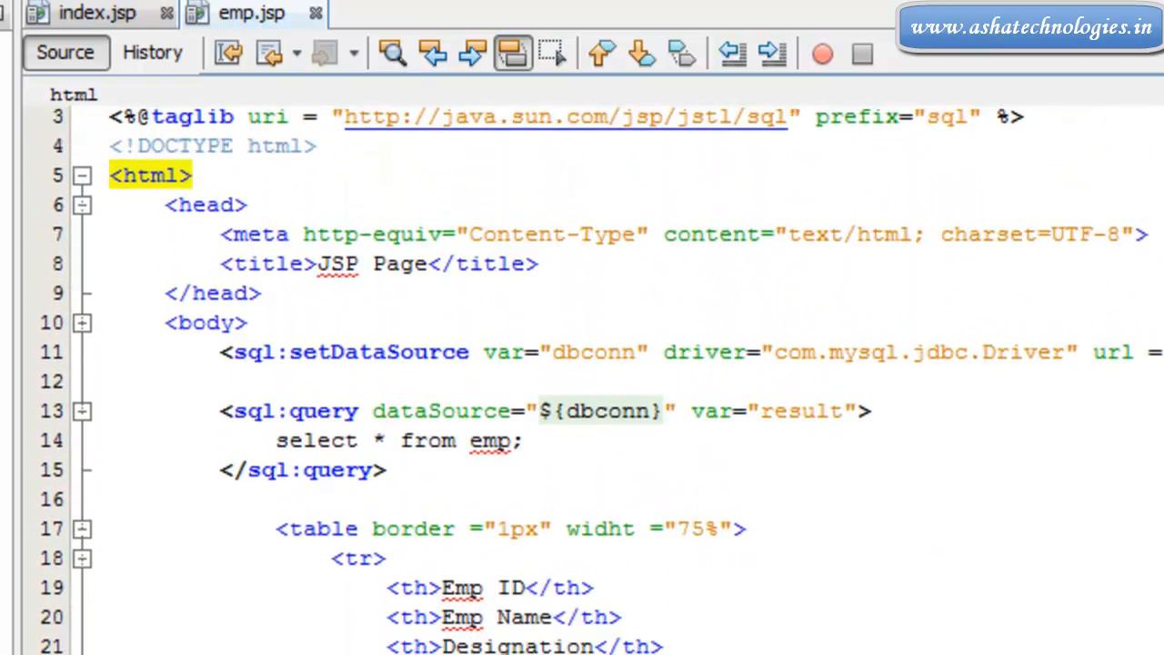
scroll("down", 3)
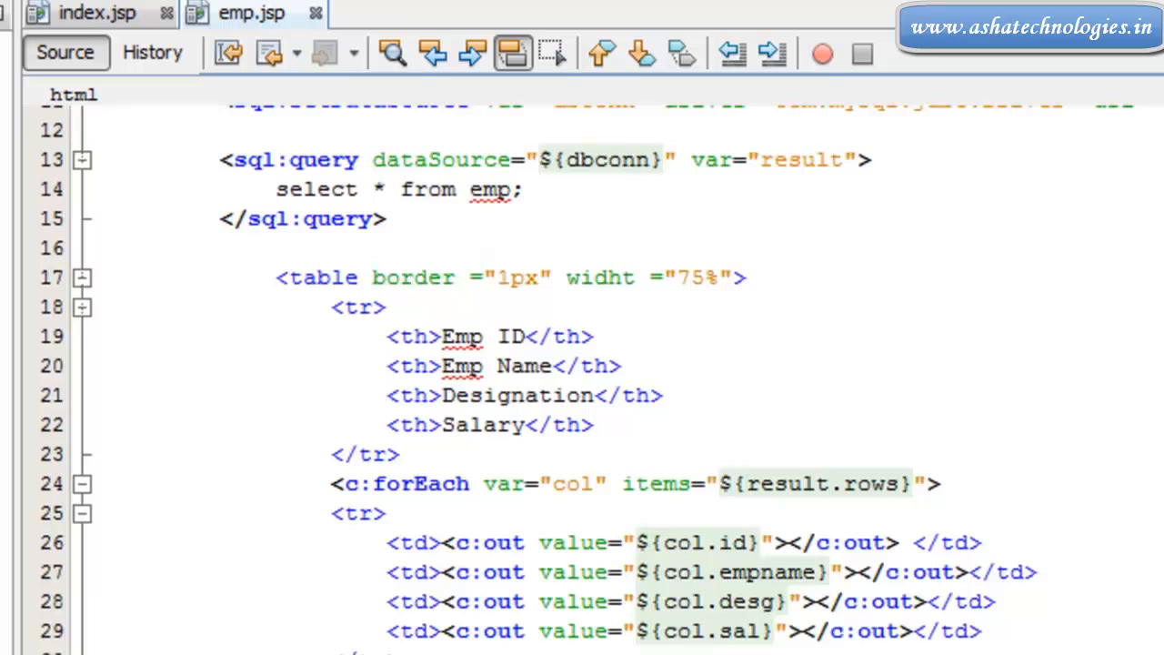